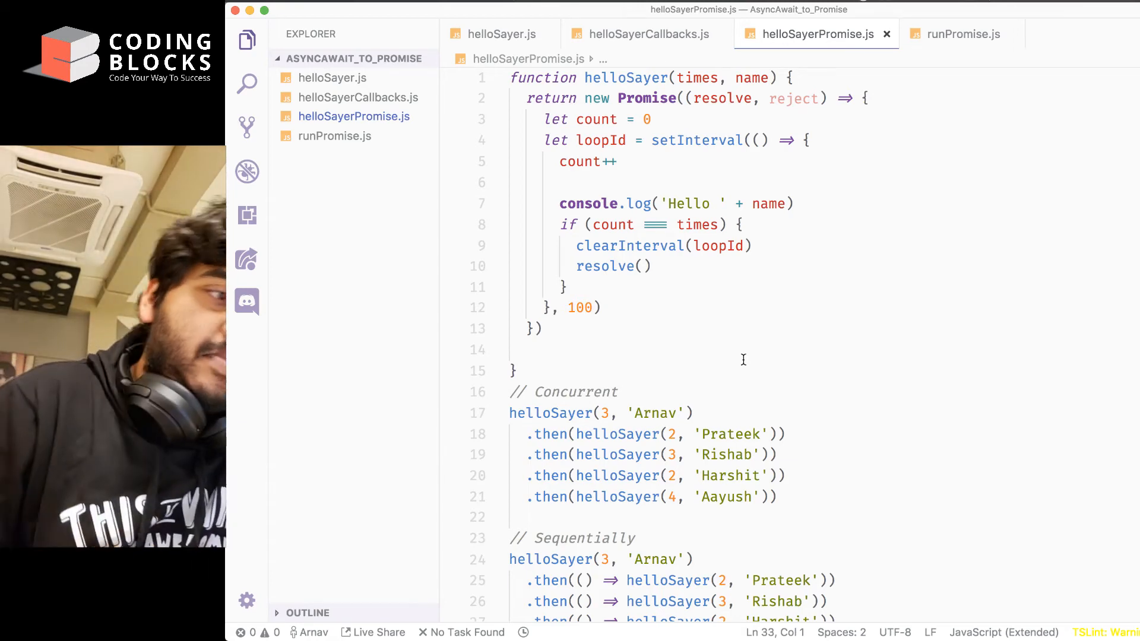
Step: Add blank lines after the Concurrent chain, try an example method chain, then delete it
{"action": "scroll", "scroll_direction": "down", "scroll_amount": 3}
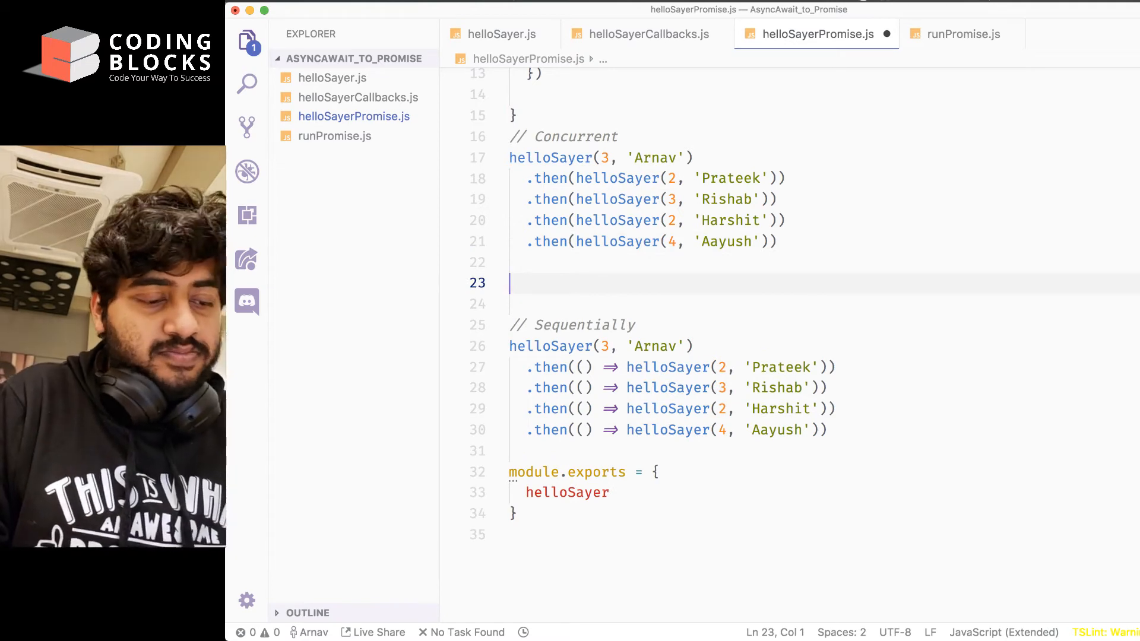
{"action": "type", "text": "XMLDocument"}
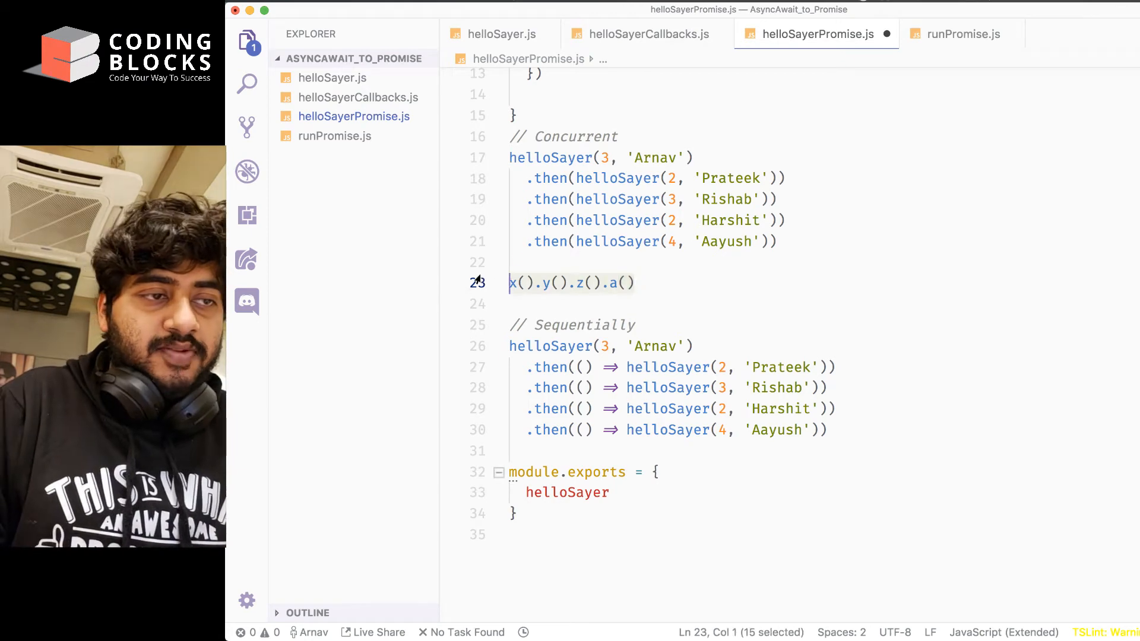
{"action": "key", "text": "Delete"}
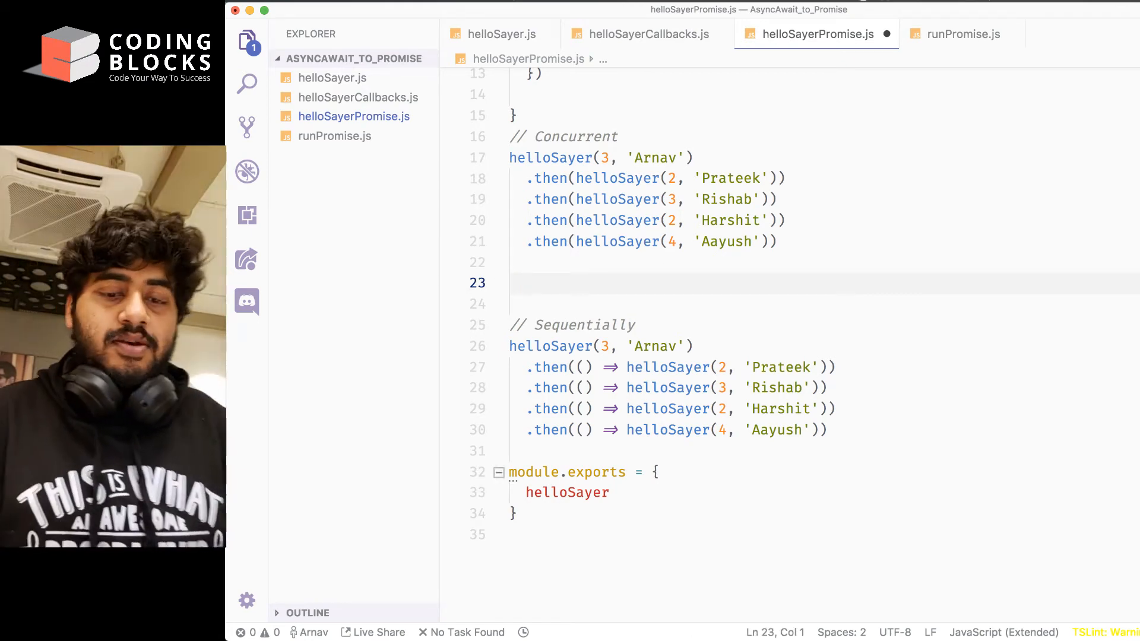
{"action": "key", "text": "Backspace"}
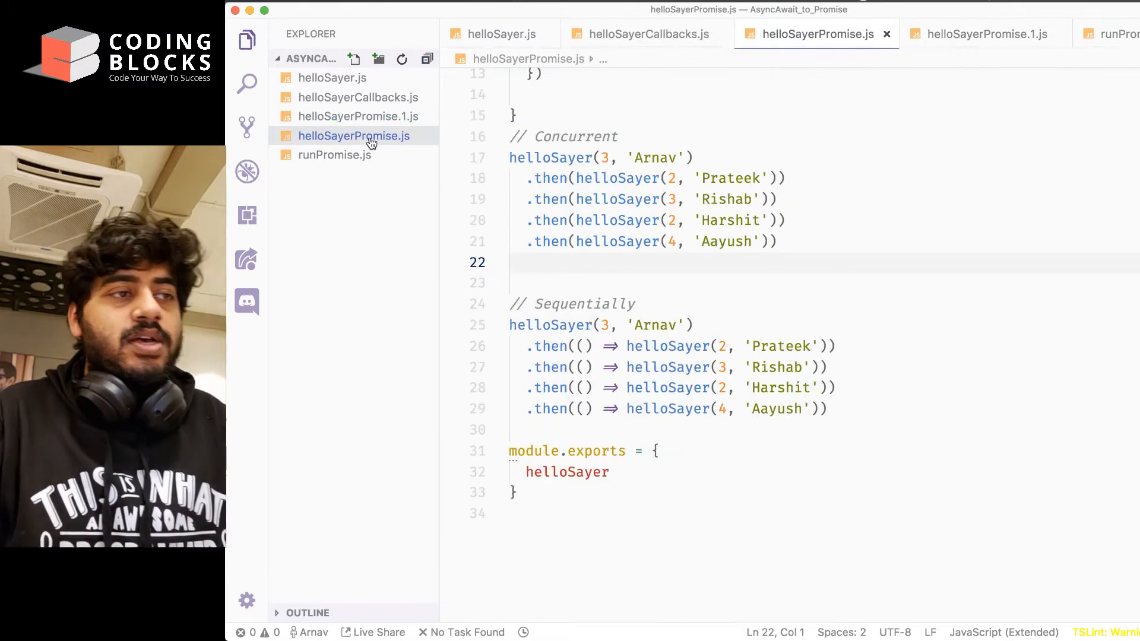
Step: Rename the copied file to helloSayerAsyncAwait.js and strip out the Concurrent and Sequentially chains
{"action": "left_click", "coordinate": [359, 115]}
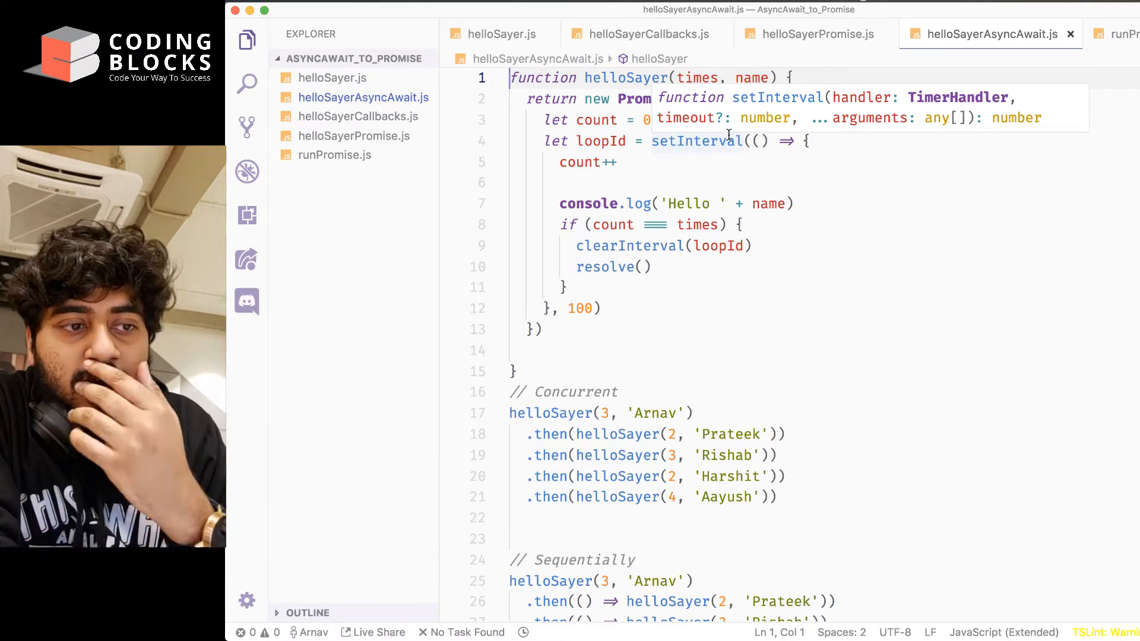
{"action": "scroll", "scroll_direction": "down", "scroll_amount": 3}
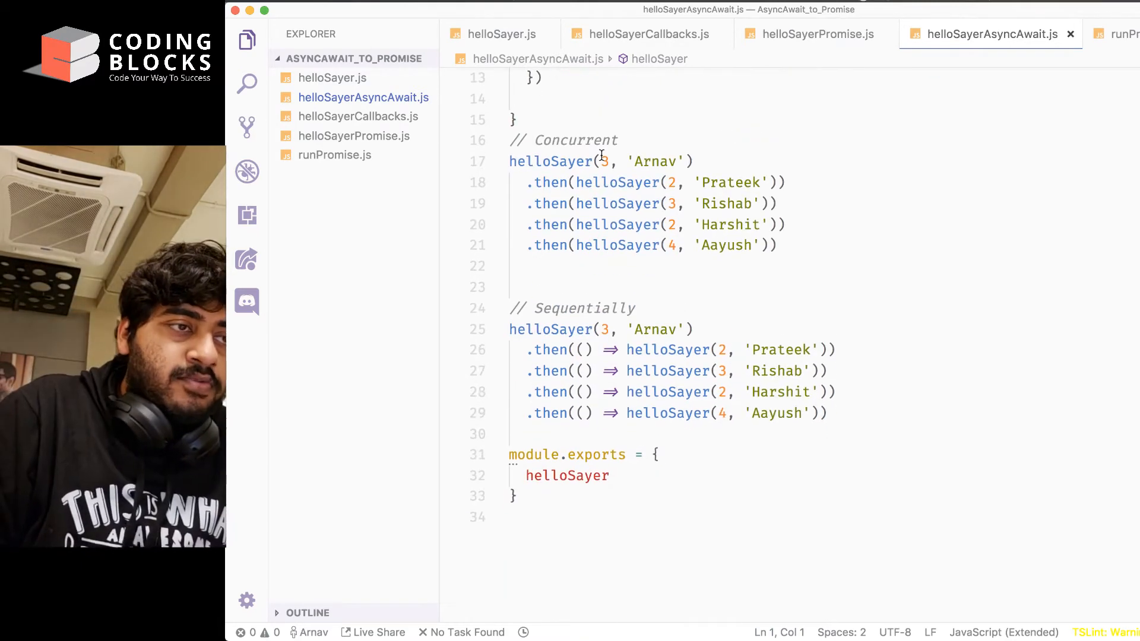
{"action": "left_click", "coordinate": [586, 140]}
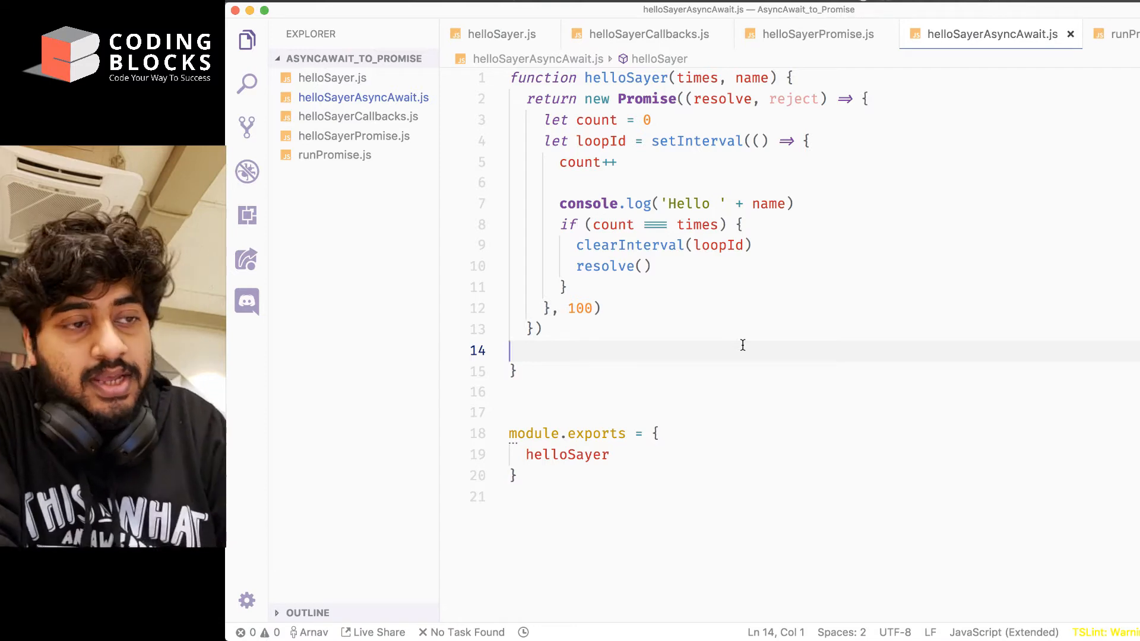
Step: Write an empty 'async function task () {}' below helloSayer and call task() after it
{"action": "key", "text": "enter"}
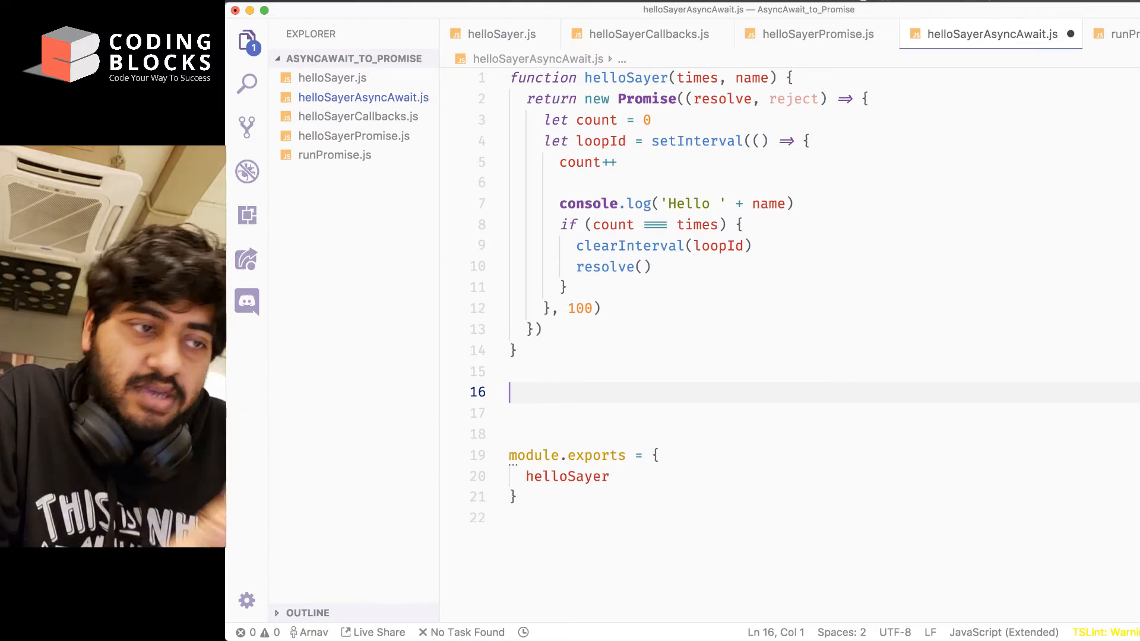
{"action": "type", "text": "async fun"}
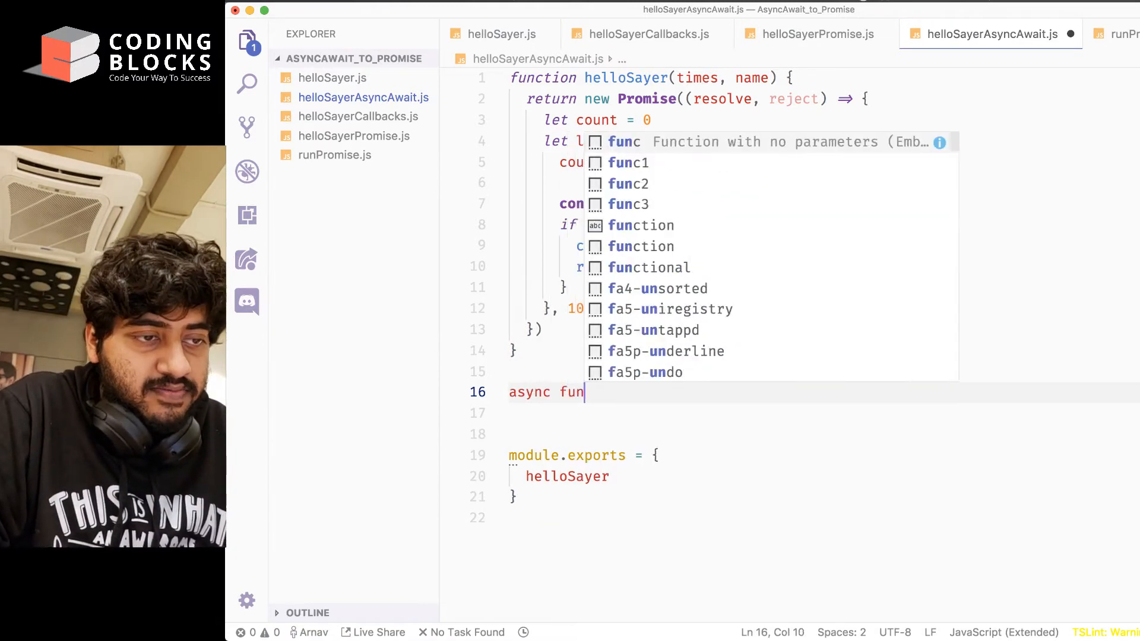
{"action": "type", "text": "ction"}
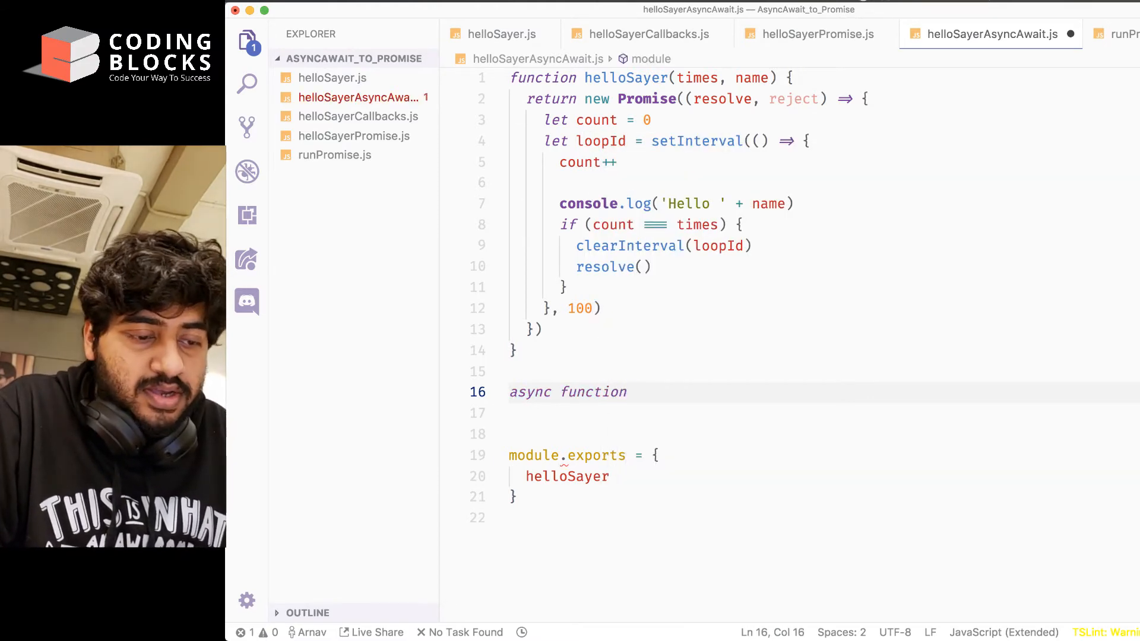
{"action": "type", "text": "task () {"}
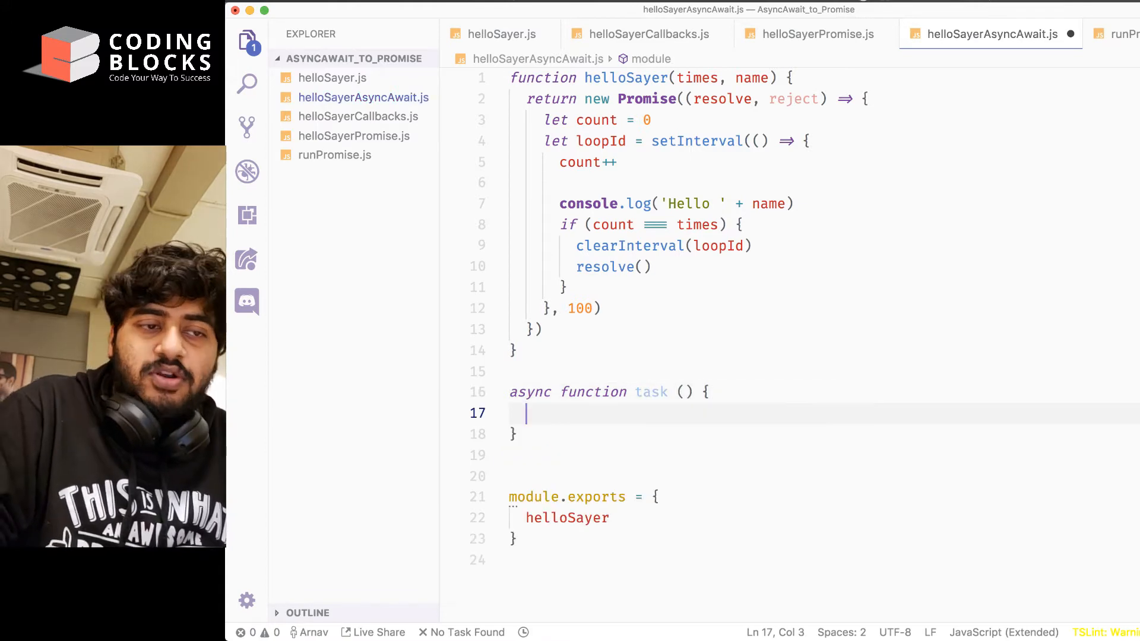
{"action": "left_click", "coordinate": [515, 434]}
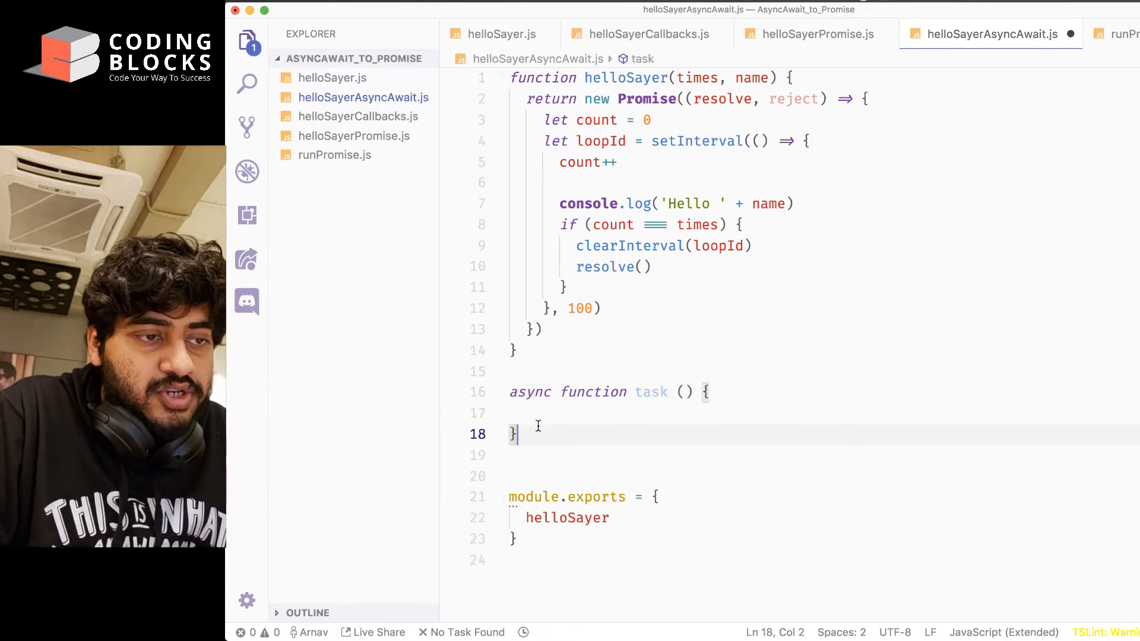
{"action": "type", "text": "task()"}
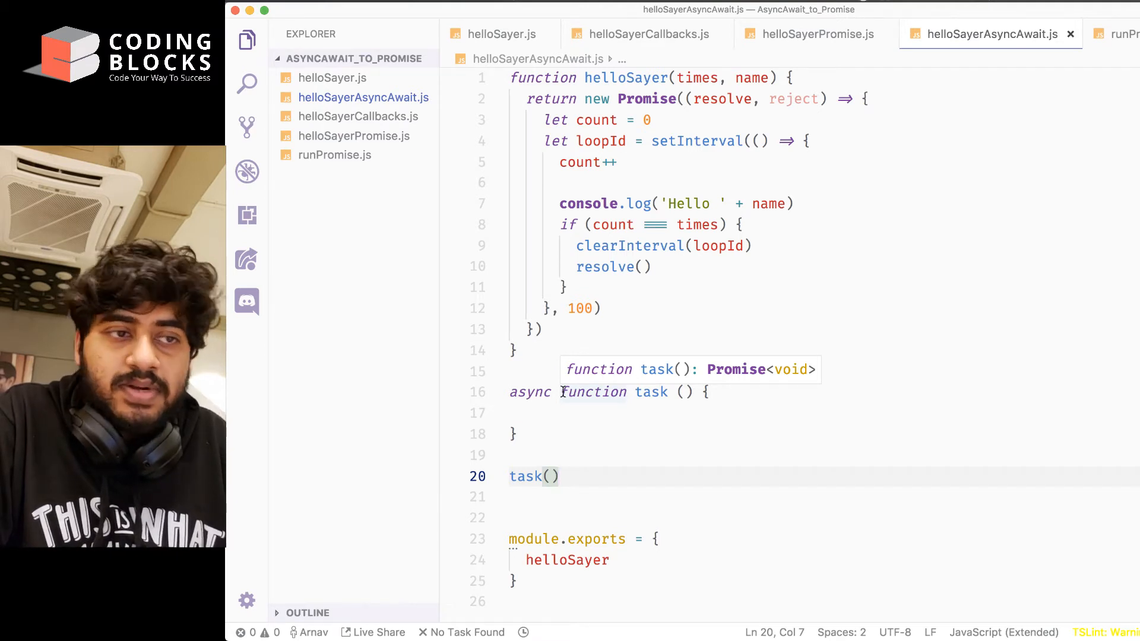
Step: Briefly rewrite task's declaration as an IIFE-style form, then restore the function keyword
{"action": "left_click", "coordinate": [652, 392]}
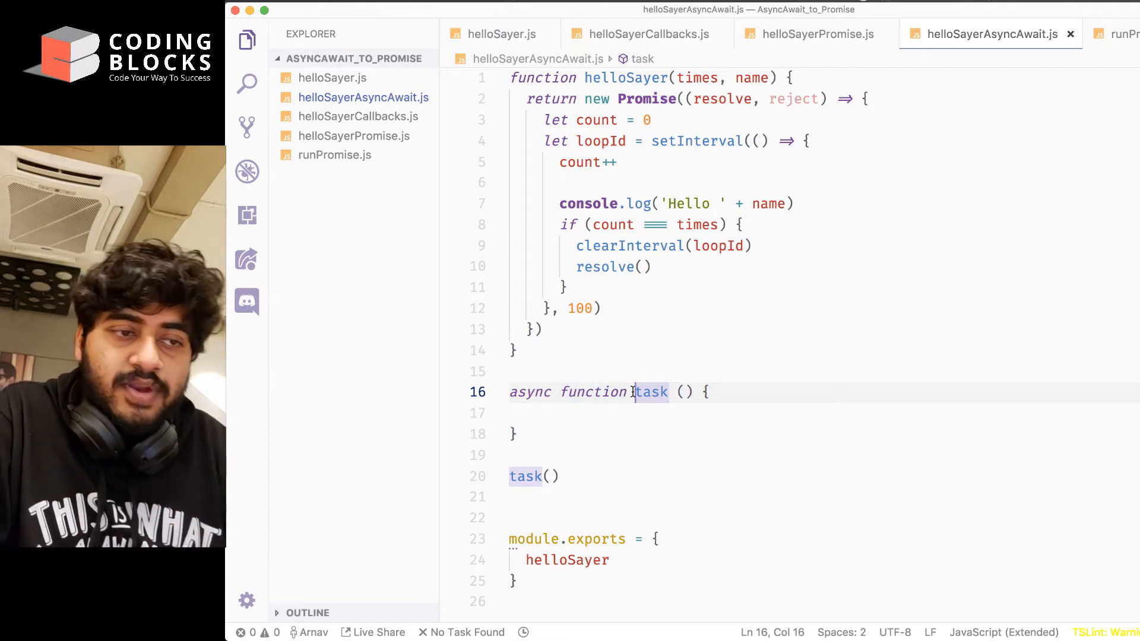
{"action": "double_click", "coordinate": [652, 392]}
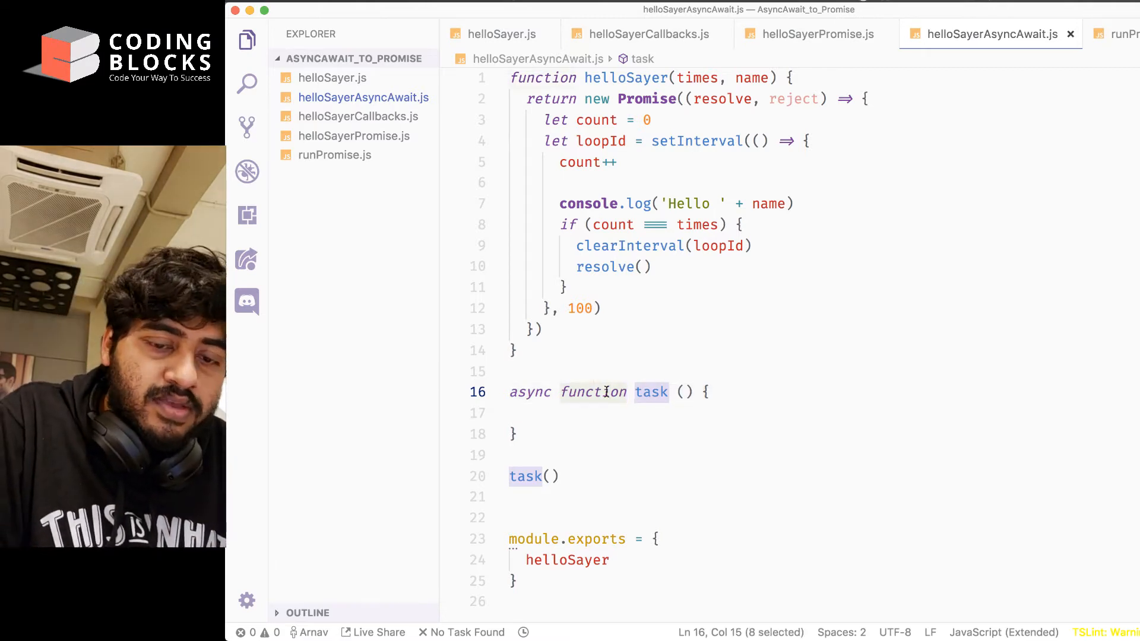
{"action": "key", "text": "Backspace"}
{"action": "type", "text": "(async "}
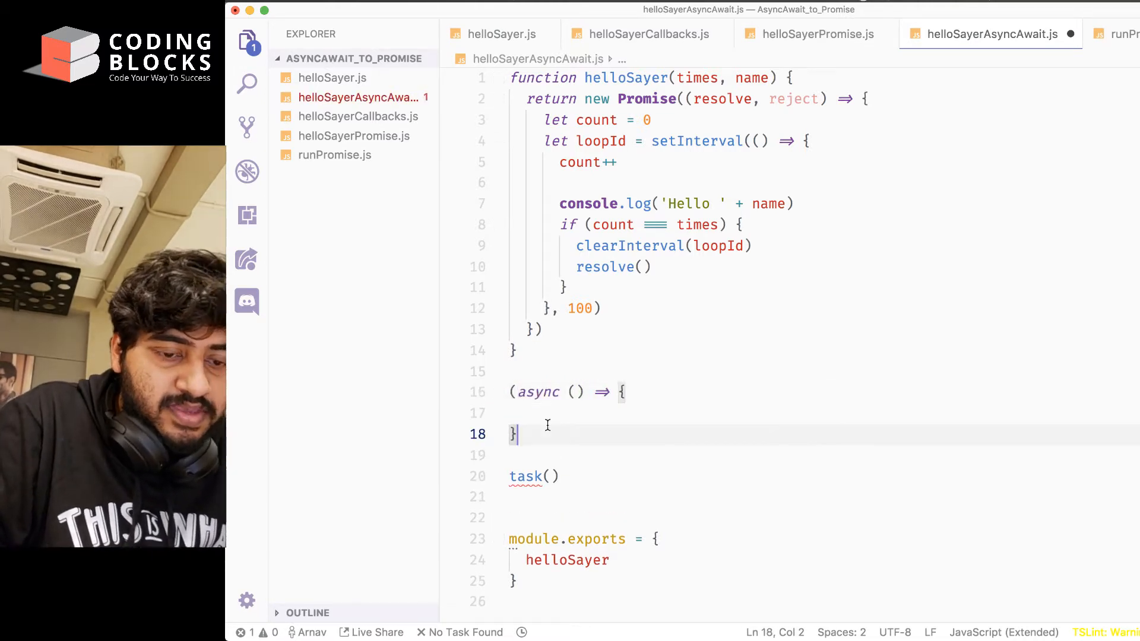
{"action": "type", "text": "()"}
{"action": "left_click", "coordinate": [820, 476]}
{"action": "type", "text": "// "}
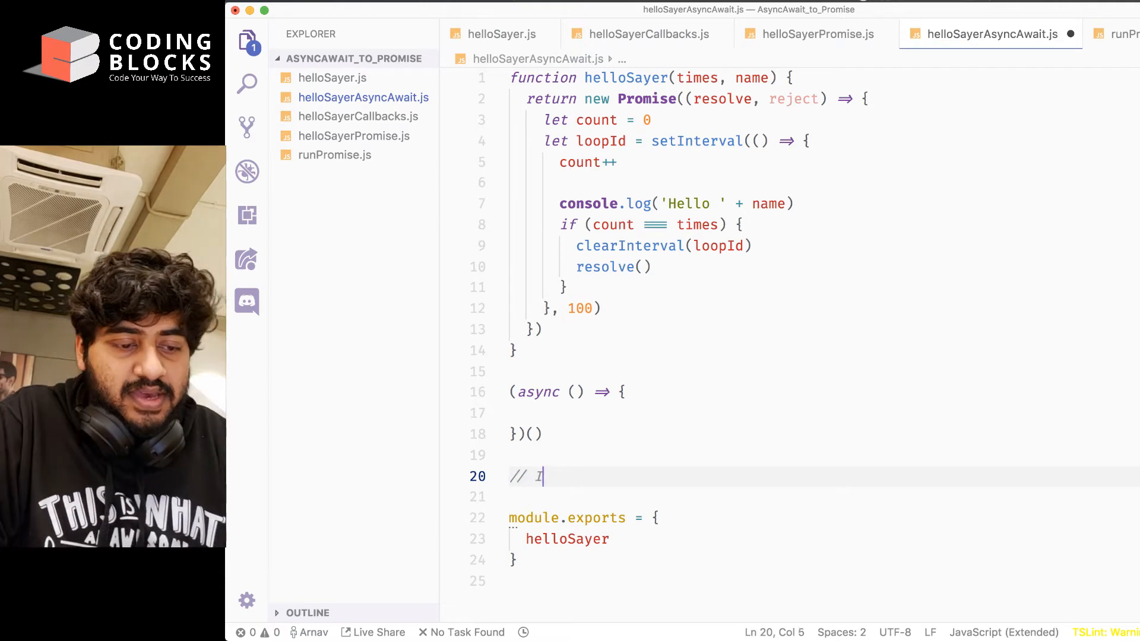
{"action": "type", "text": "IFE"}
{"action": "left_click", "coordinate": [820, 392]}
{"action": "type", "text": "task "}
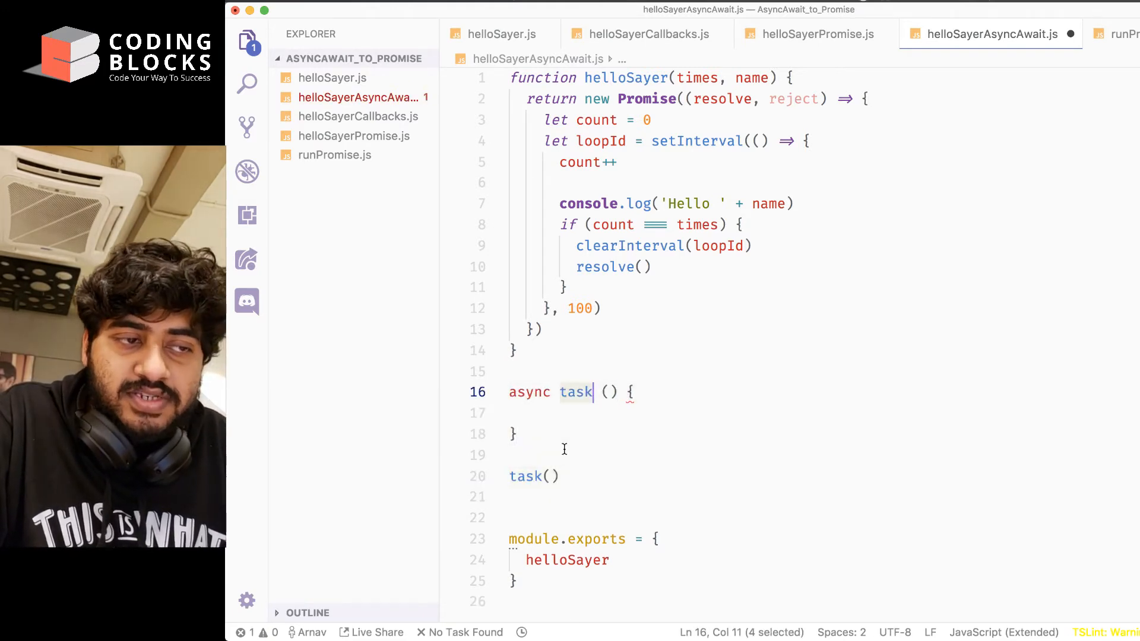
{"action": "type", "text": "function"}
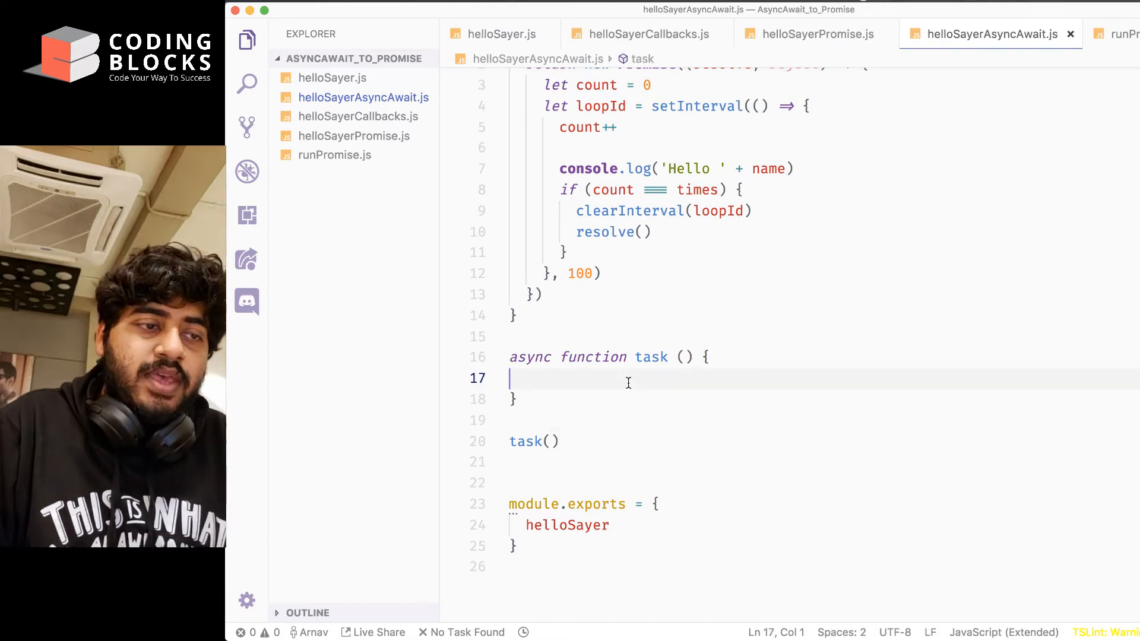
Step: Inside task, add helloSayer(3, 'Arnav'), helloSayer(2, 'Prateek') and a third helloSayer call
{"action": "type", "text": "await"}
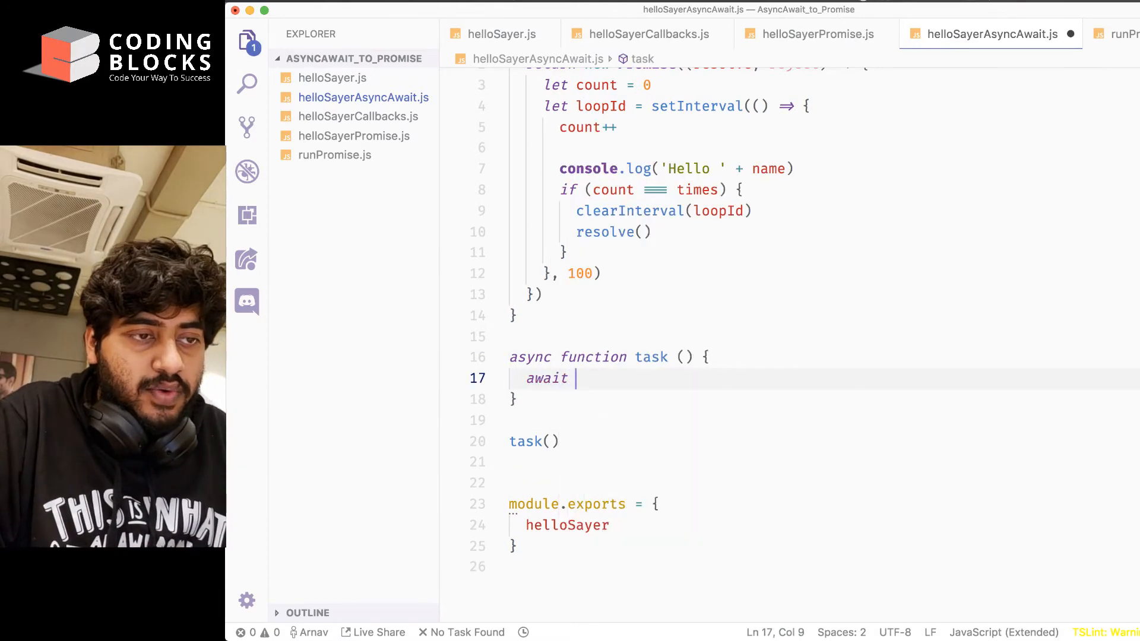
{"action": "type", "text": "say"}
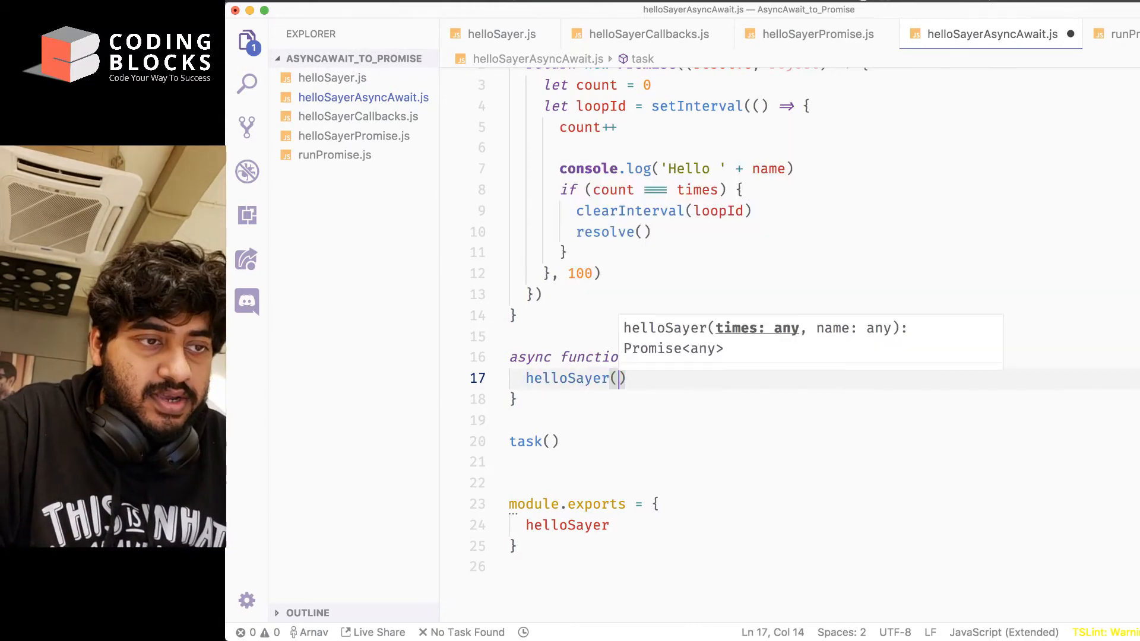
{"action": "type", "text": "3, 'Ar'"}
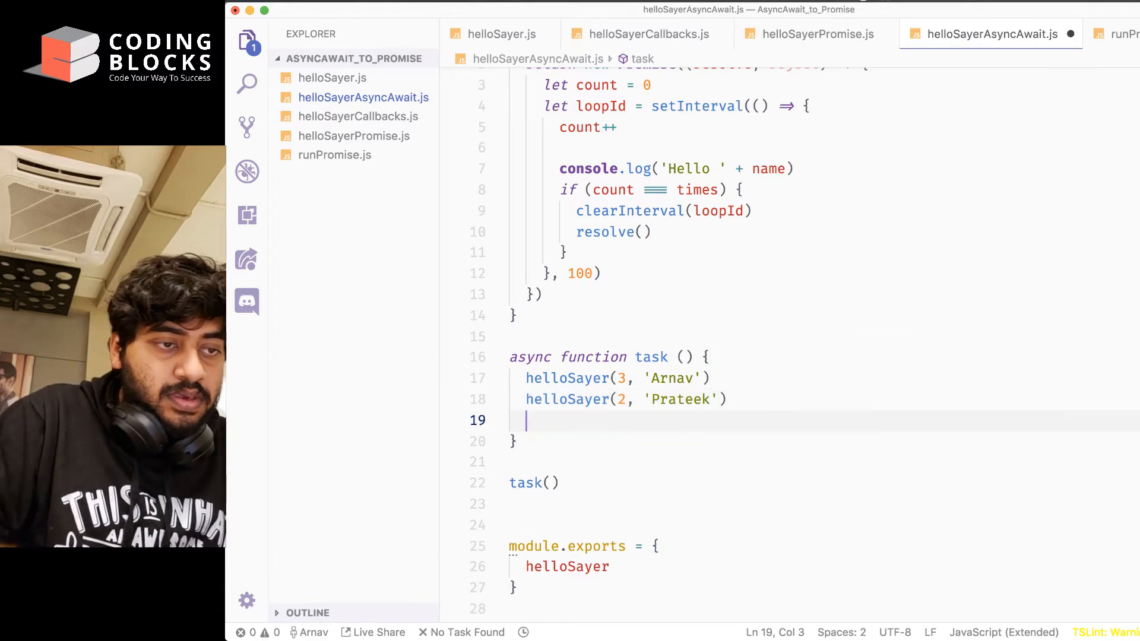
{"action": "type", "text": "helloSayer(3, '"}
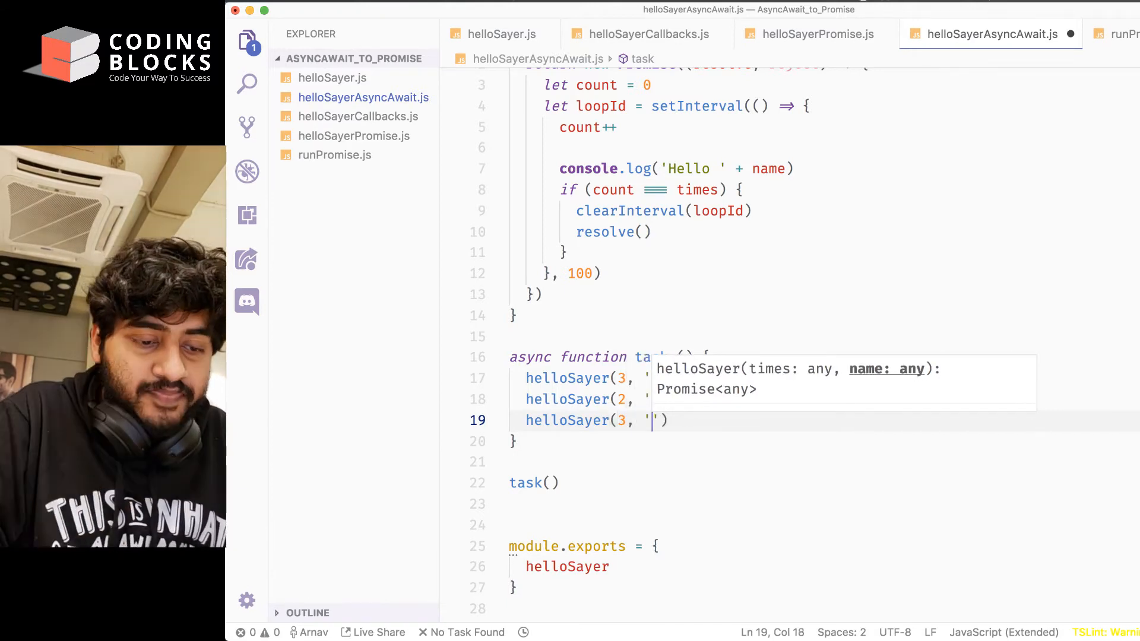
{"action": "left_click", "coordinate": [626, 274]}
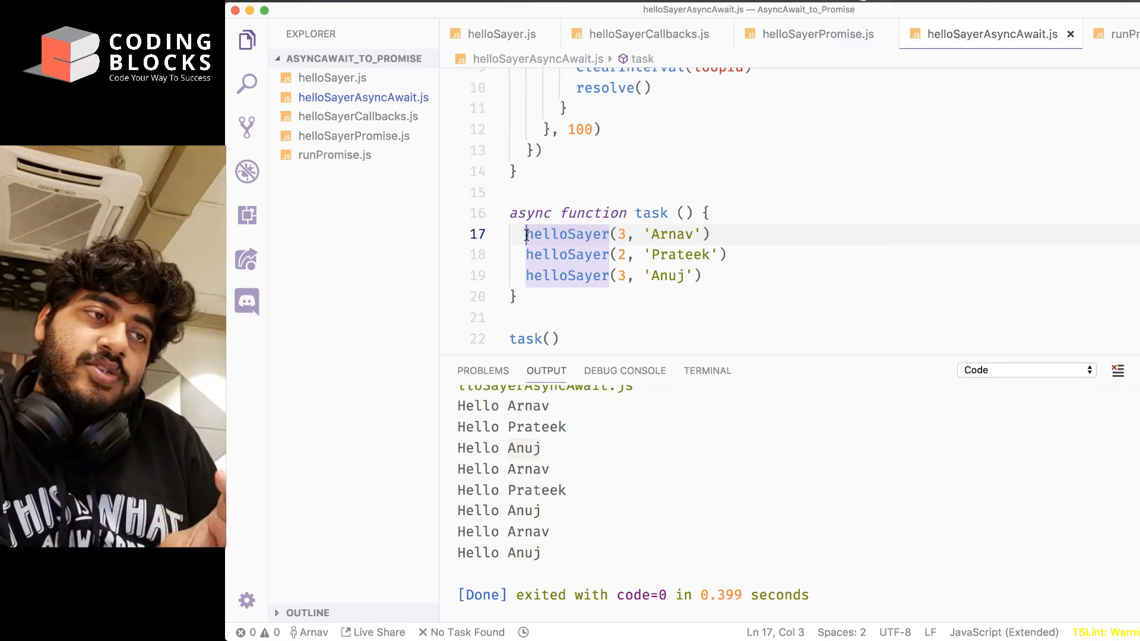
Step: Await the Anuj call, add helloSayer calls for Aayush (4) and Harshit, and rerun to see interleaved output
{"action": "type", "text": "await"}
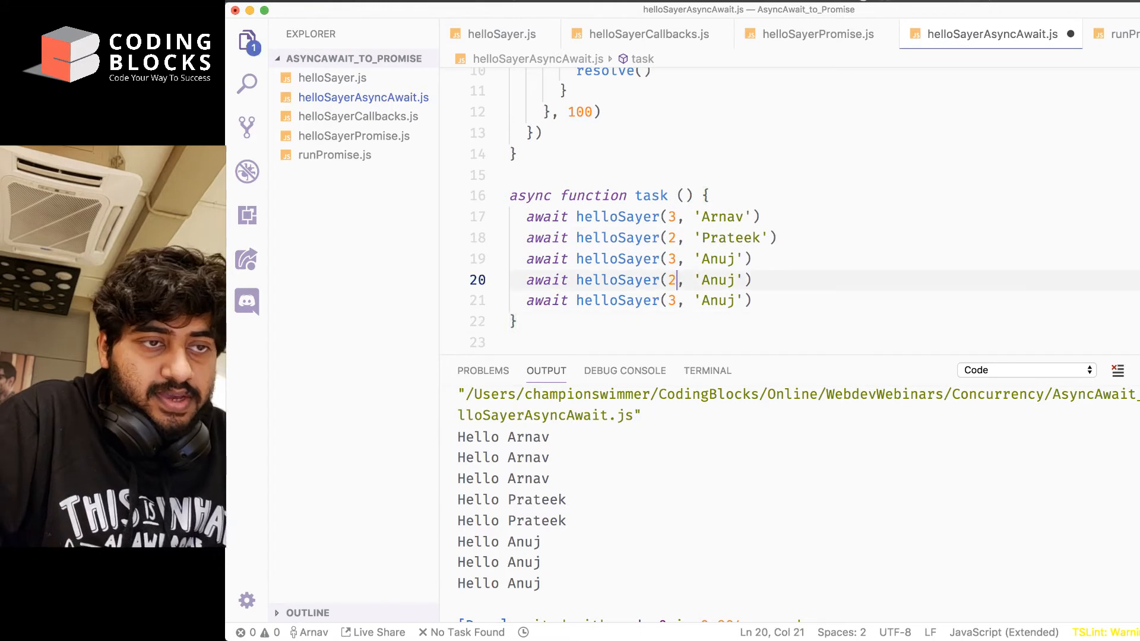
{"action": "type", "text": "Aayush"}
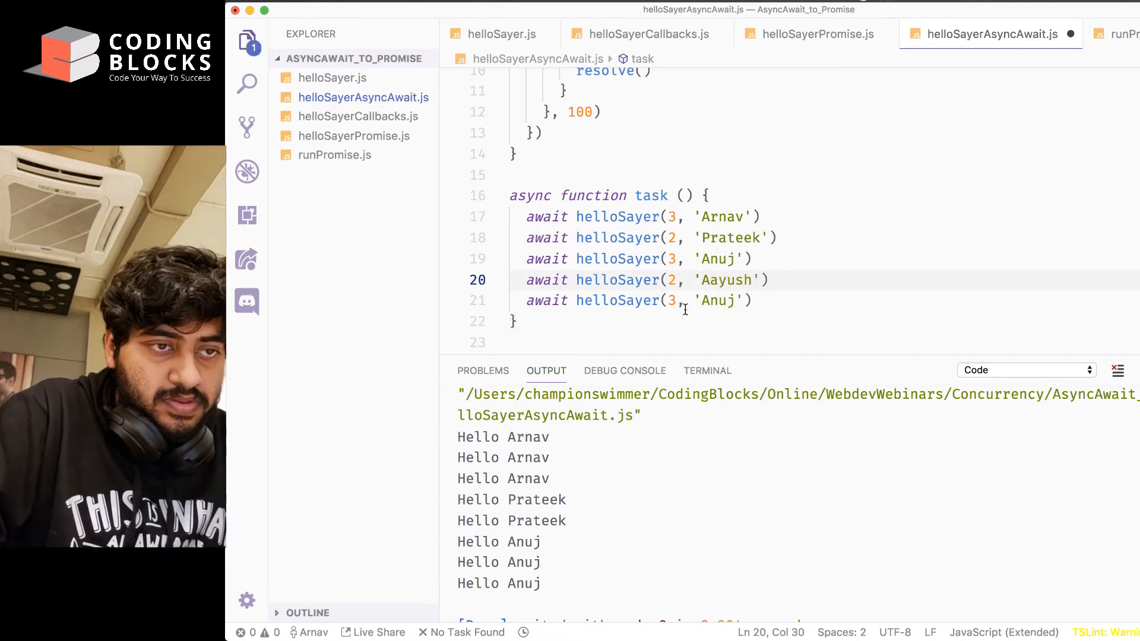
{"action": "type", "text": "4"}
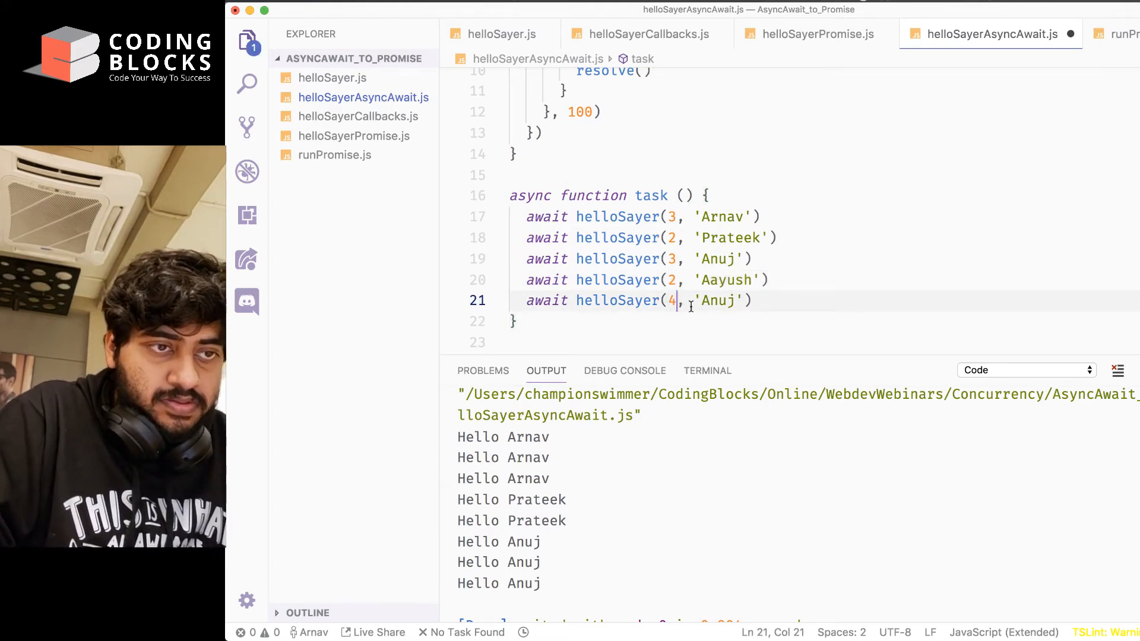
{"action": "type", "text": "Harshit"}
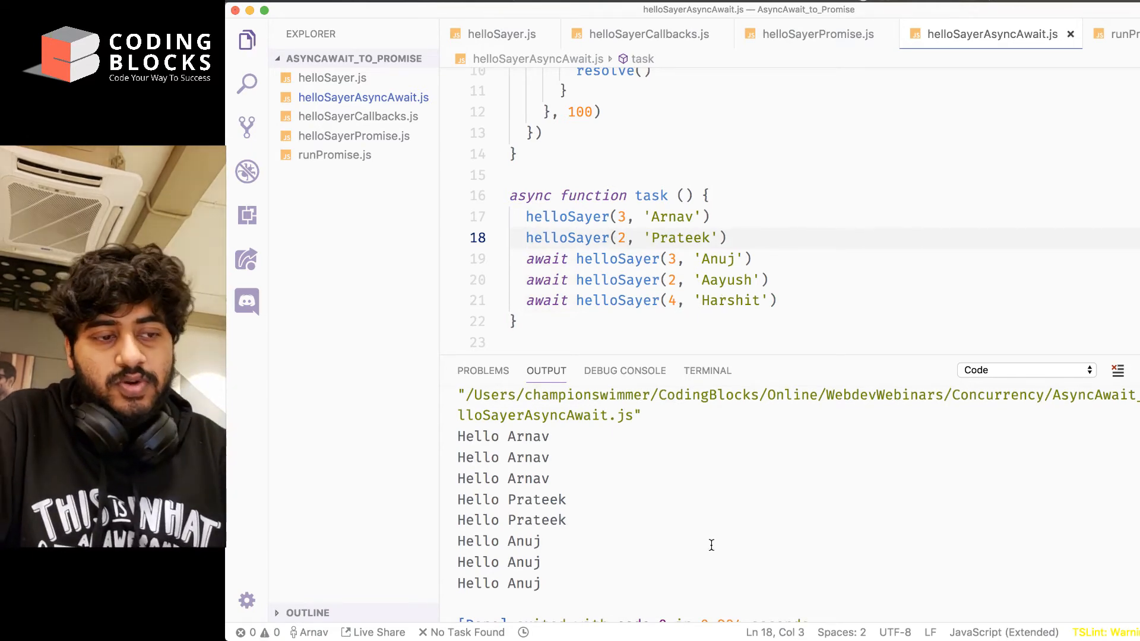
{"action": "scroll", "scroll_direction": "down", "scroll_amount": 3}
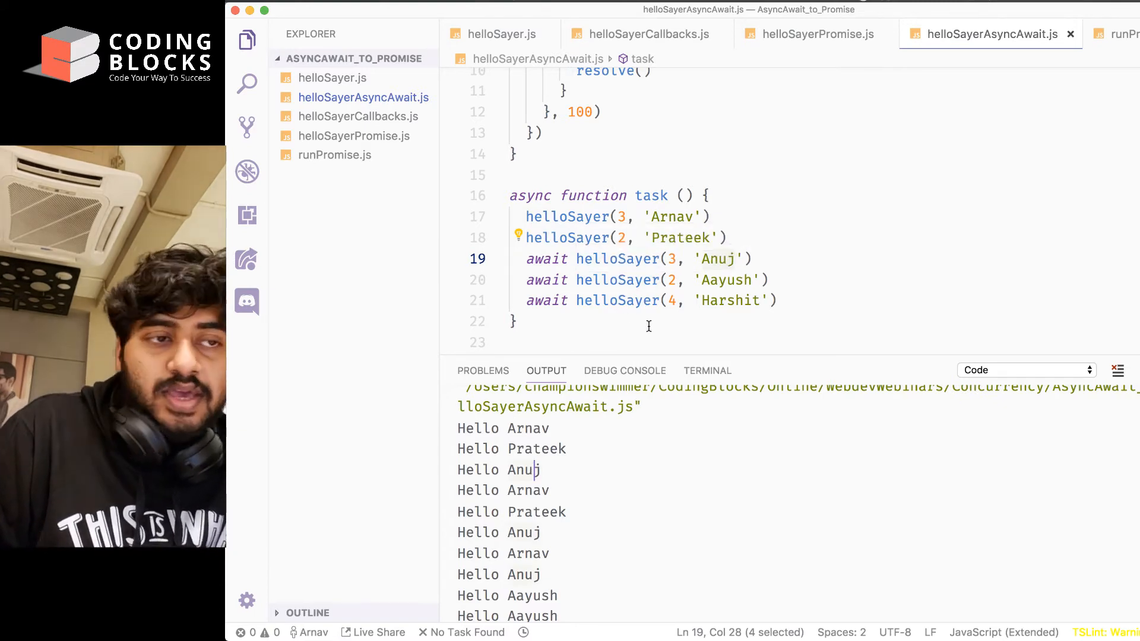
Step: Await the Prateek call and raise Arnav's greeting count to 10, then rerun
{"action": "left_click", "coordinate": [530, 238]}
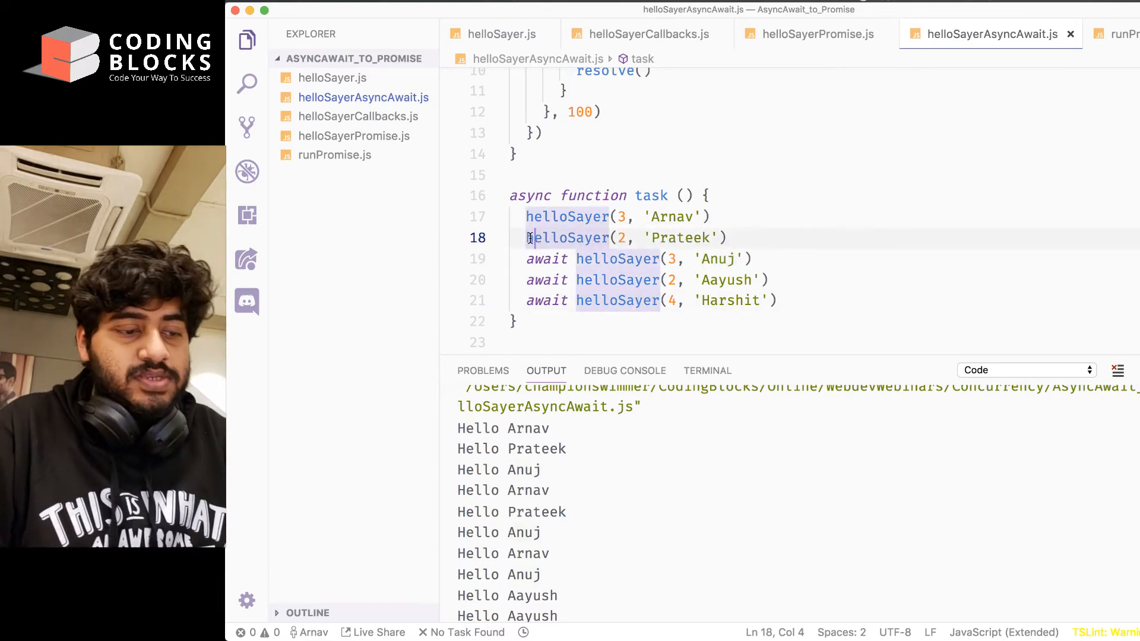
{"action": "type", "text": "await"}
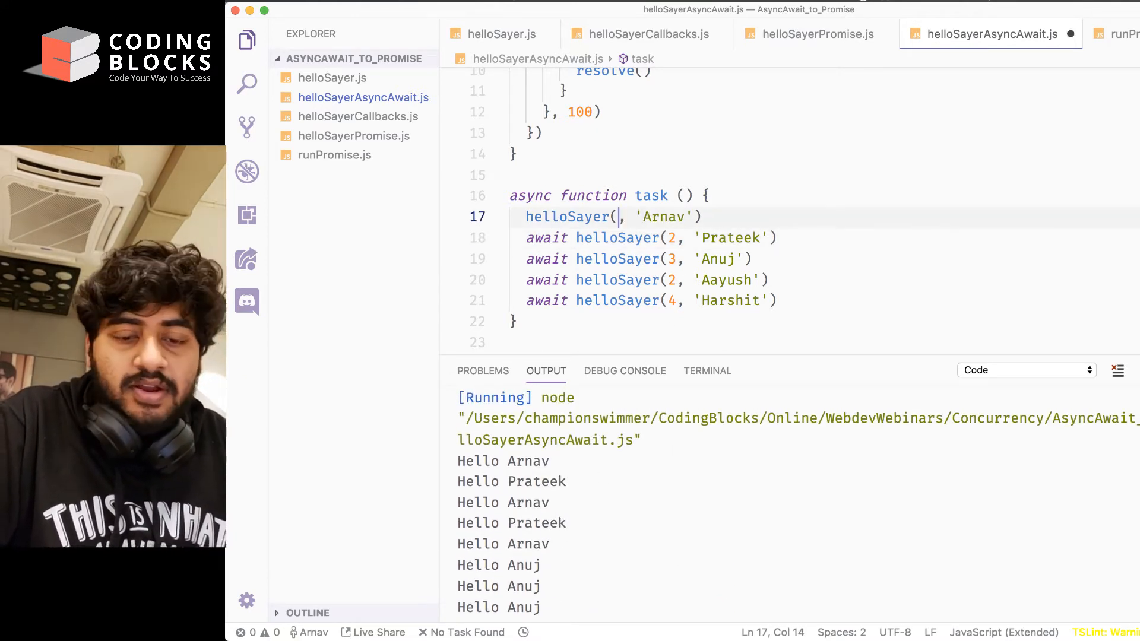
{"action": "type", "text": "10"}
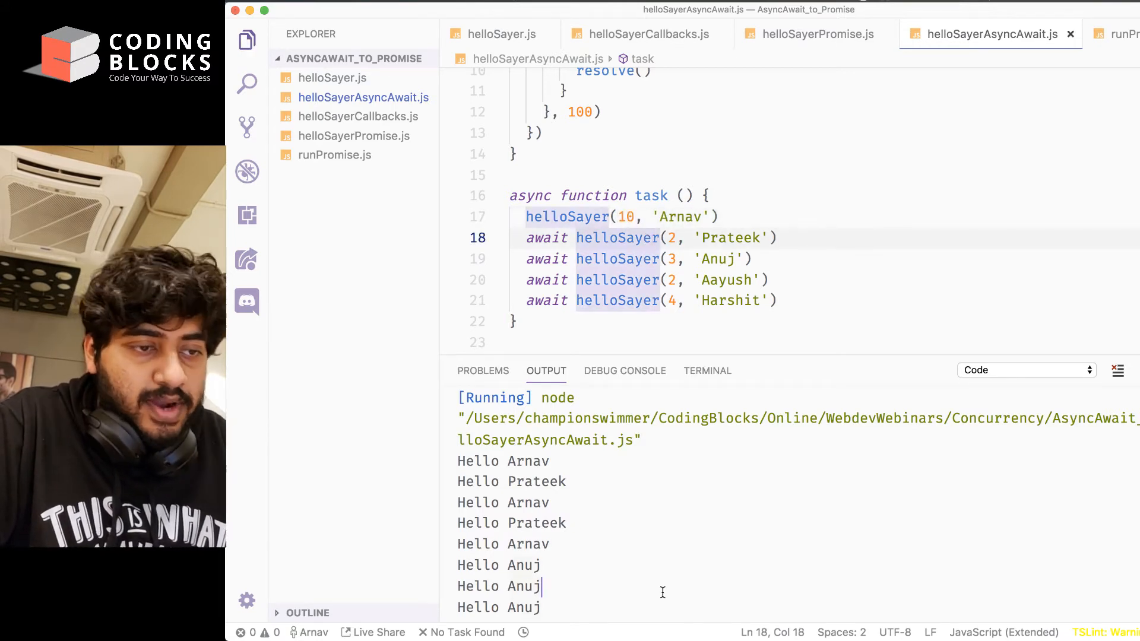
{"action": "left_click", "coordinate": [517, 153]}
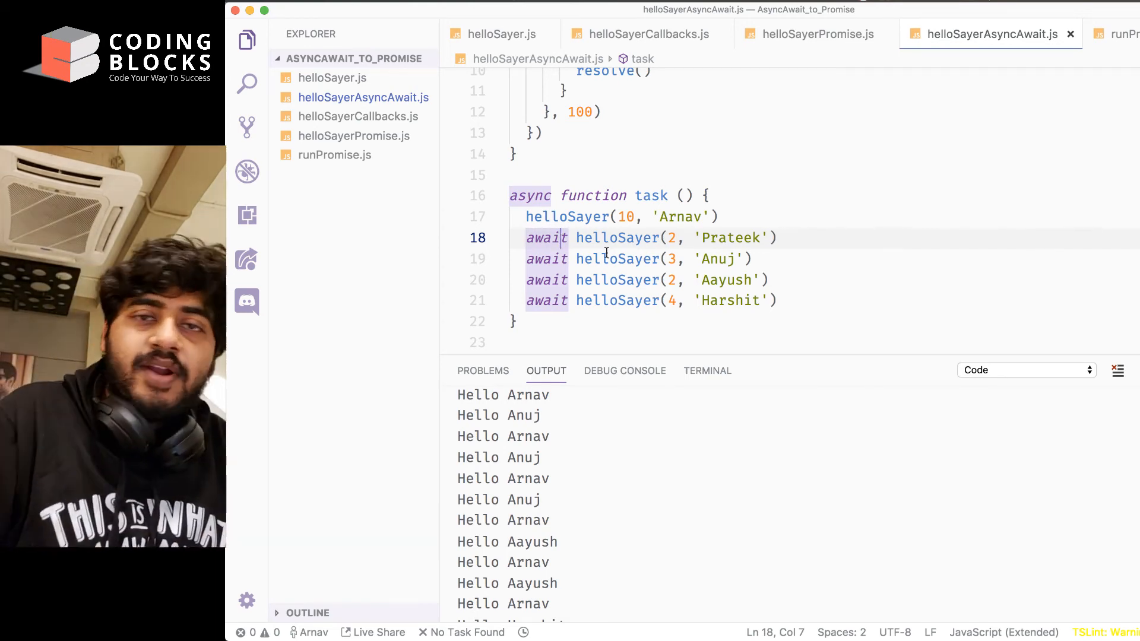
Step: Review the awaited Anuj and Aayush calls and await the Arnav call as well
{"action": "left_click", "coordinate": [611, 258]}
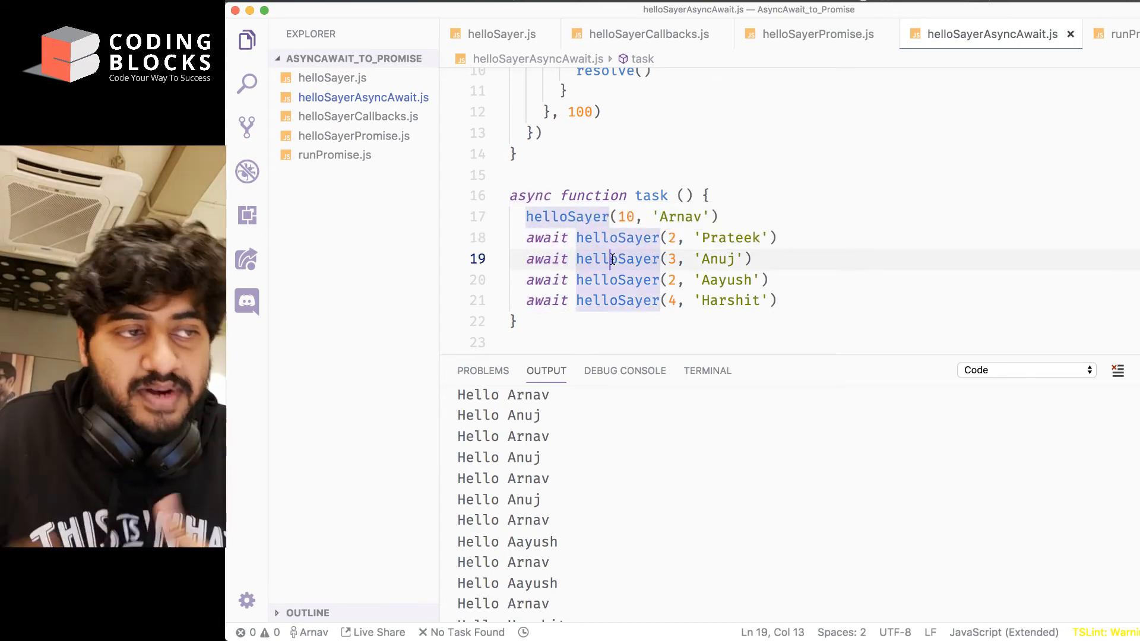
{"action": "left_click", "coordinate": [601, 280]}
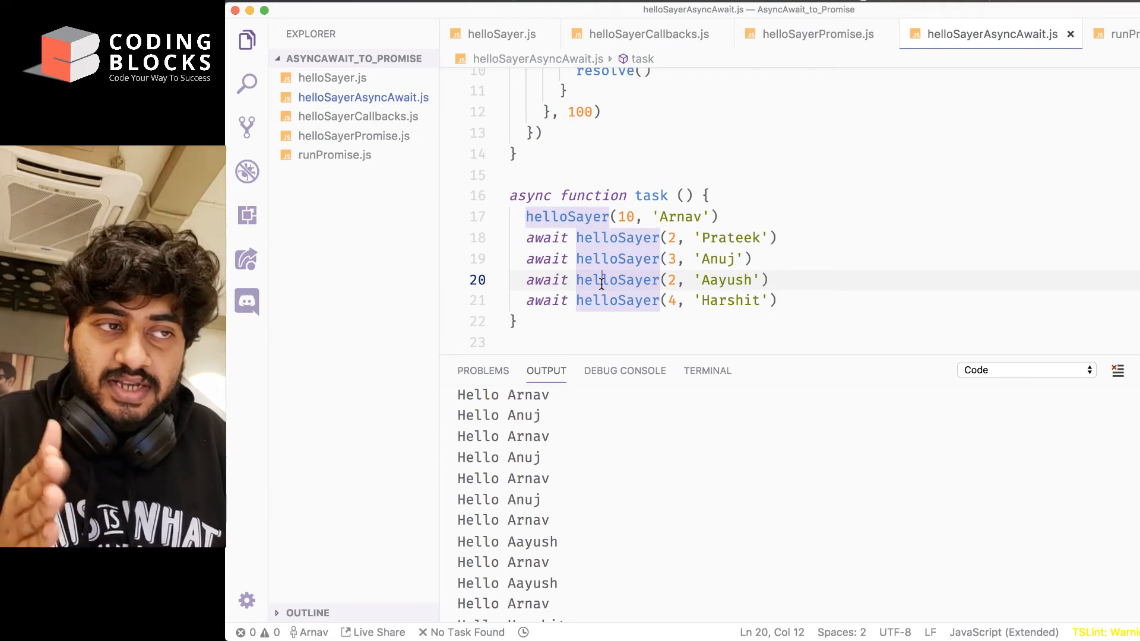
{"action": "left_click", "coordinate": [601, 258]}
{"action": "type", "text": "await "}
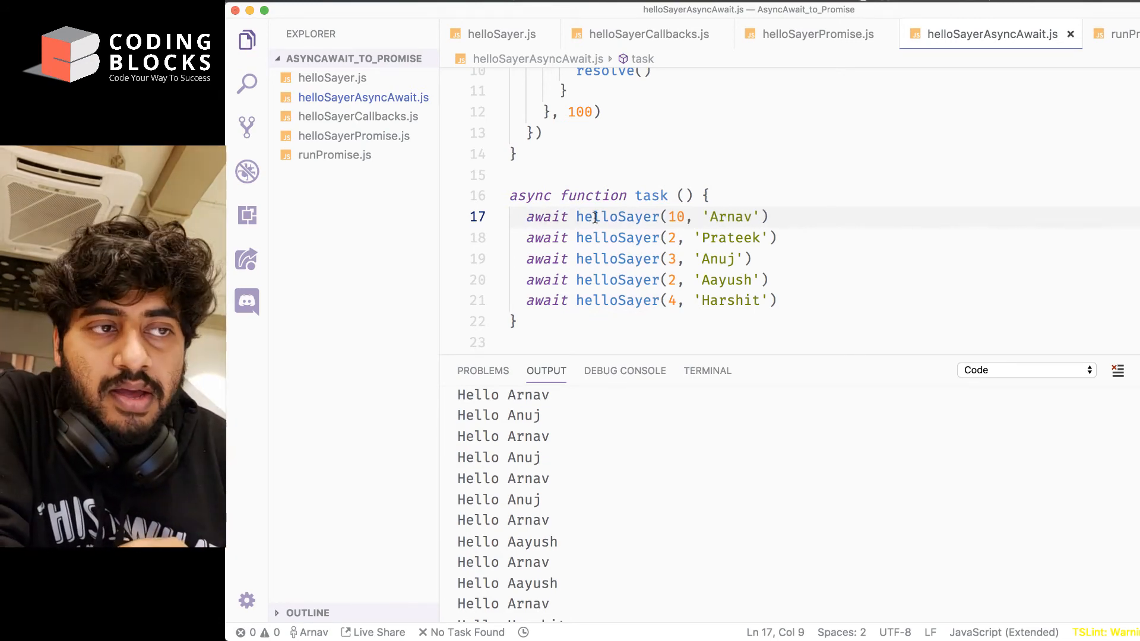
{"action": "scroll", "scroll_direction": "down", "scroll_amount": 3}
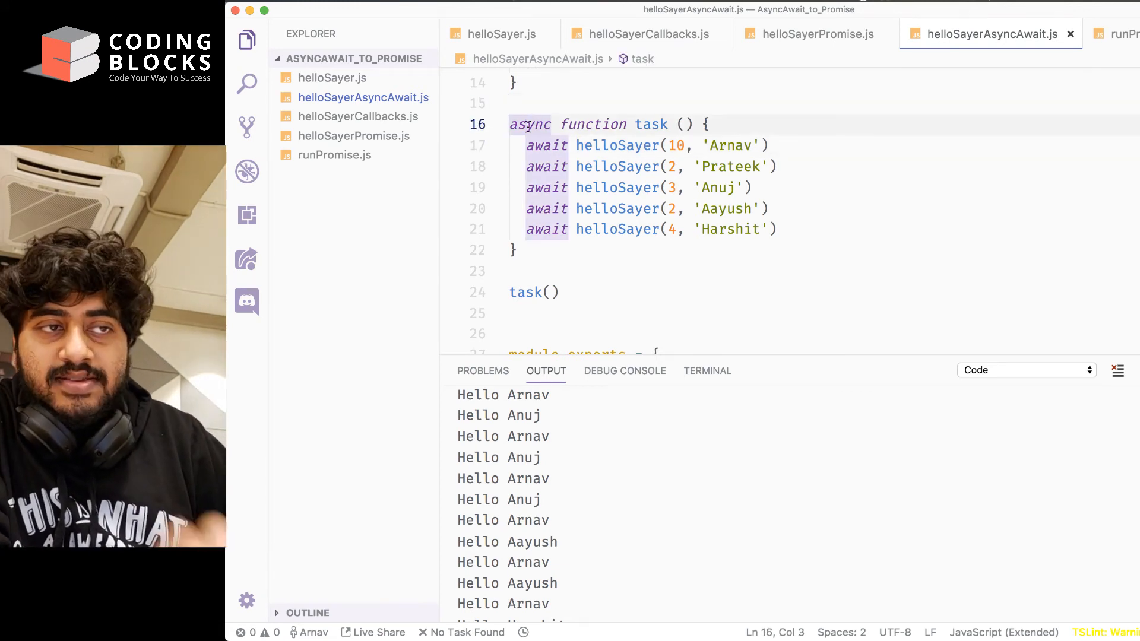
{"action": "left_click", "coordinate": [537, 187]}
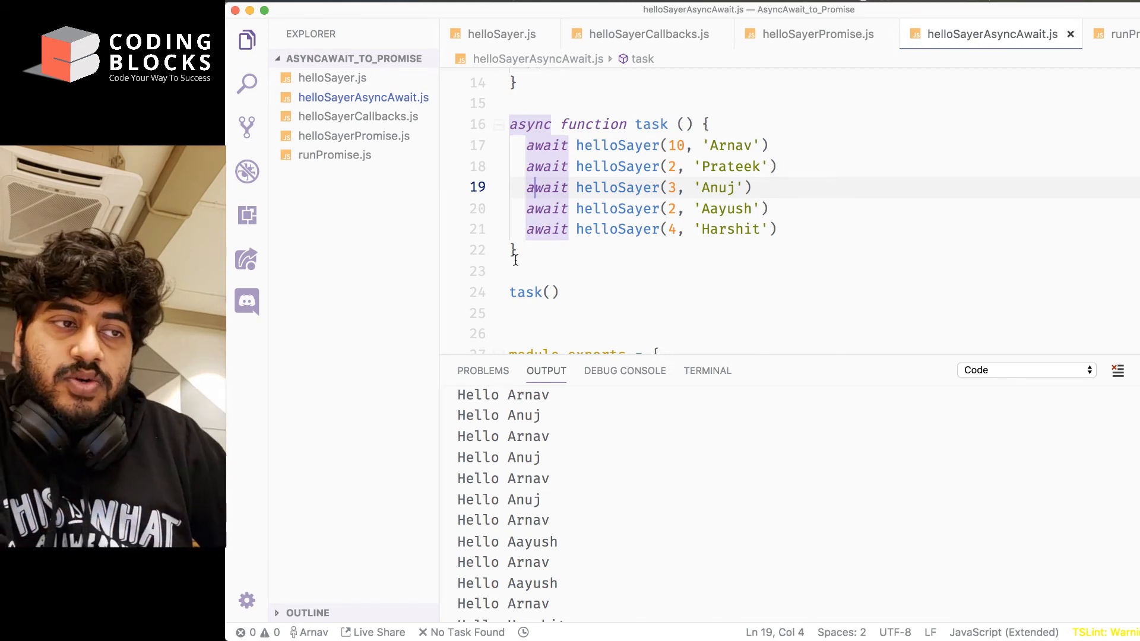
{"action": "left_click", "coordinate": [544, 292]}
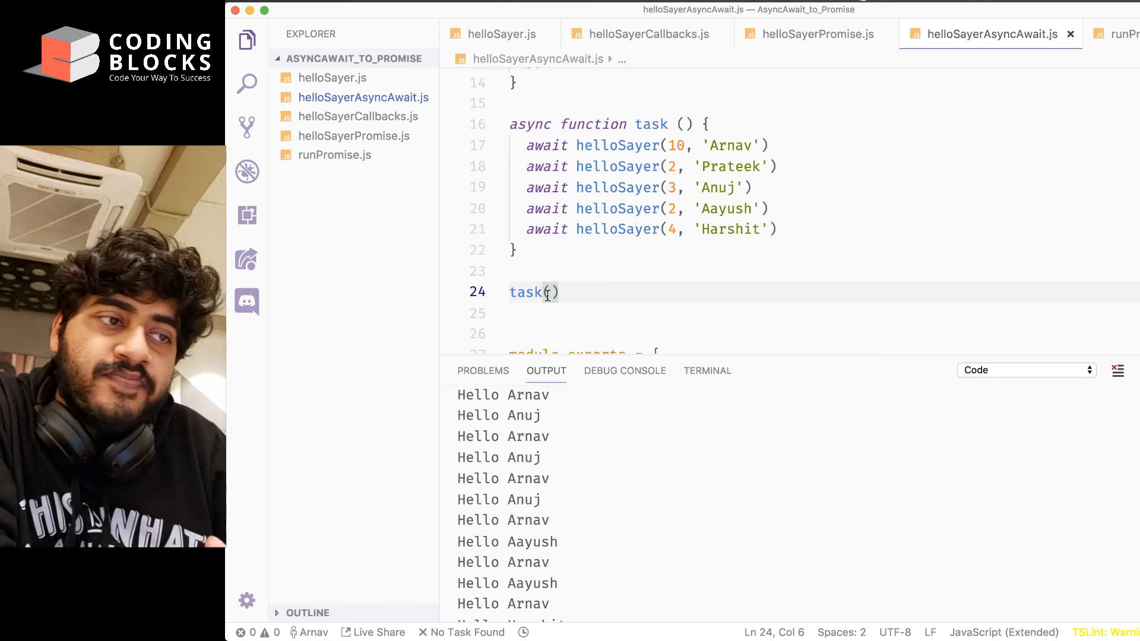
{"action": "left_click", "coordinate": [528, 271]}
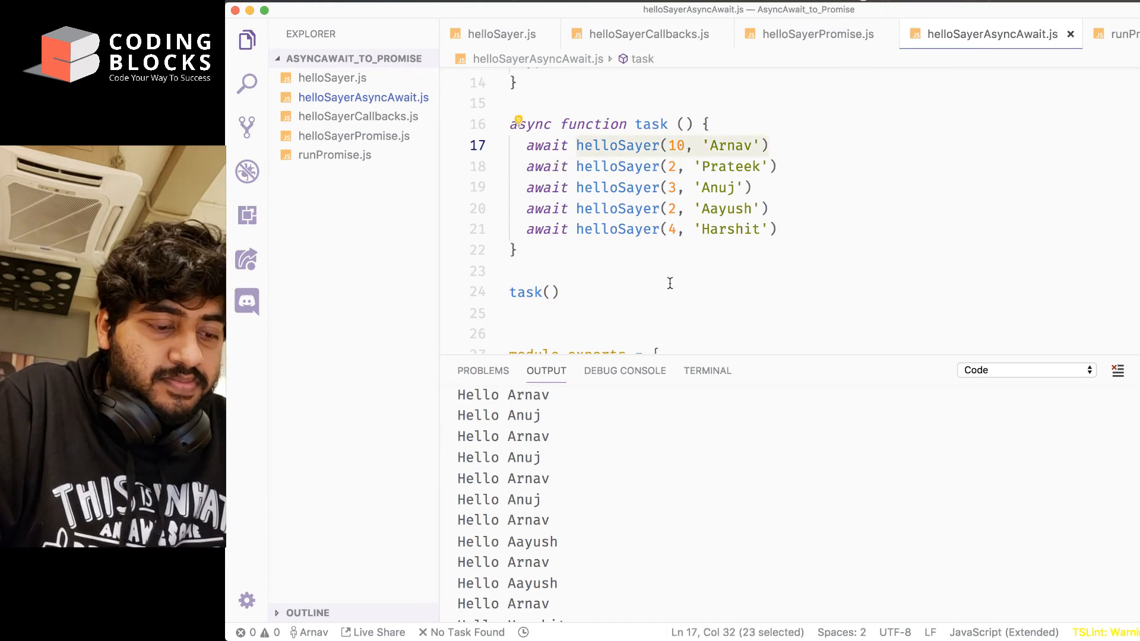
Step: Paste a Garmia helloSayer call above task(), cut Arnav's count to 5 and set Garmia's to 15
{"action": "type", "text": "helloSayer(10, 'Arnav')"}
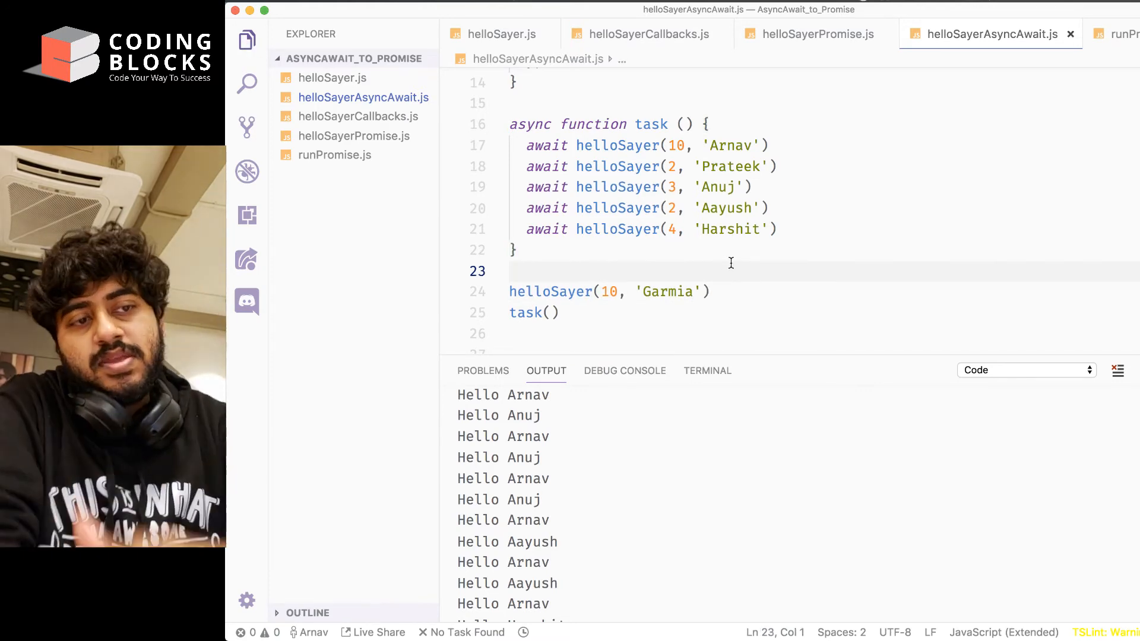
{"action": "left_click", "coordinate": [675, 145]}
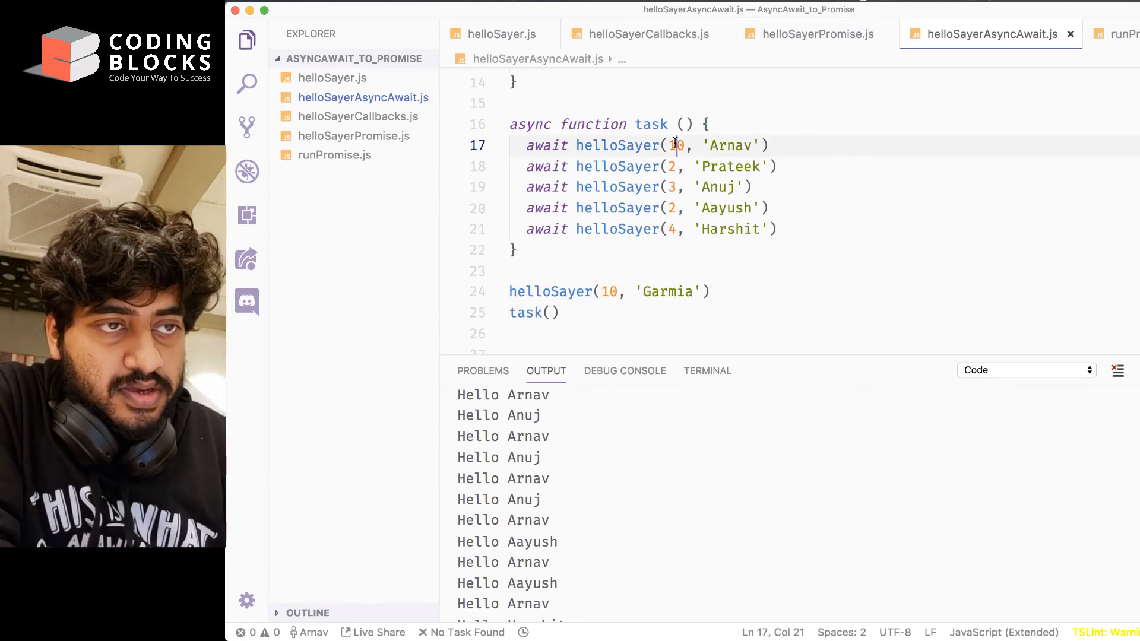
{"action": "type", "text": "5"}
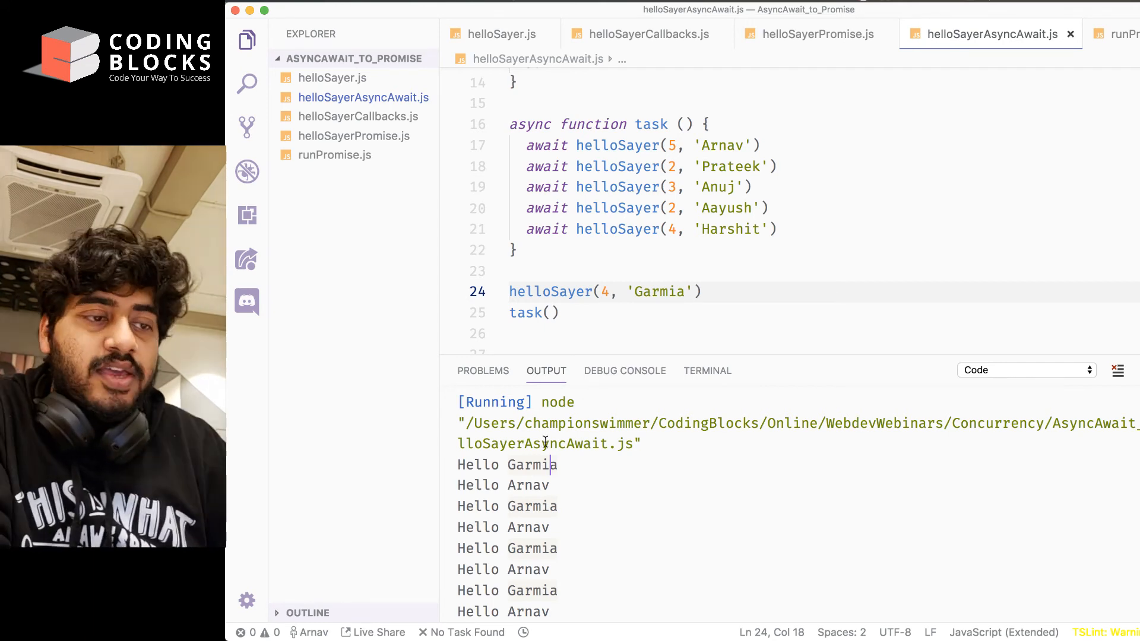
{"action": "scroll", "scroll_direction": "down", "scroll_amount": 3}
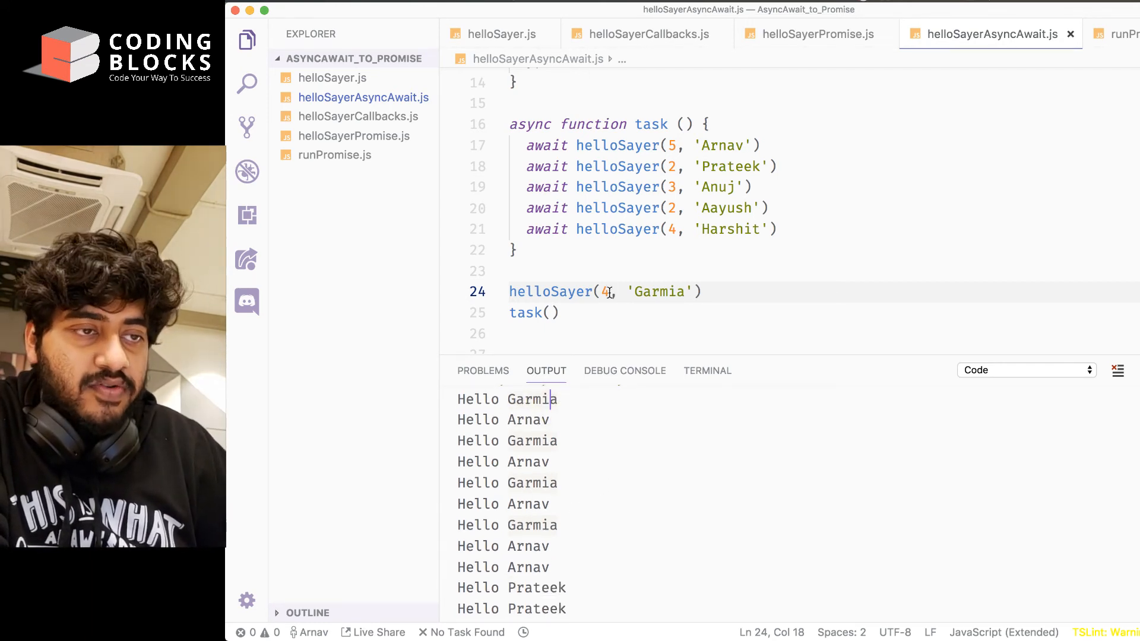
{"action": "type", "text": "5"}
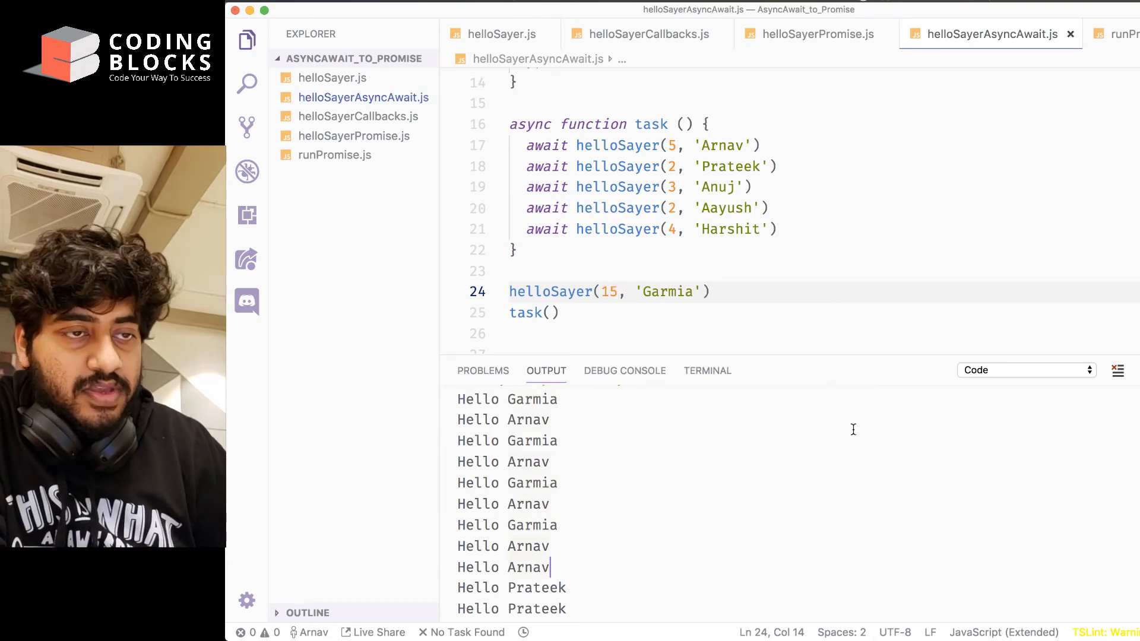
Step: Run to see Garmia interleave with task's sequence, then cut the Garmia call to move it
{"action": "left_click", "coordinate": [513, 250]}
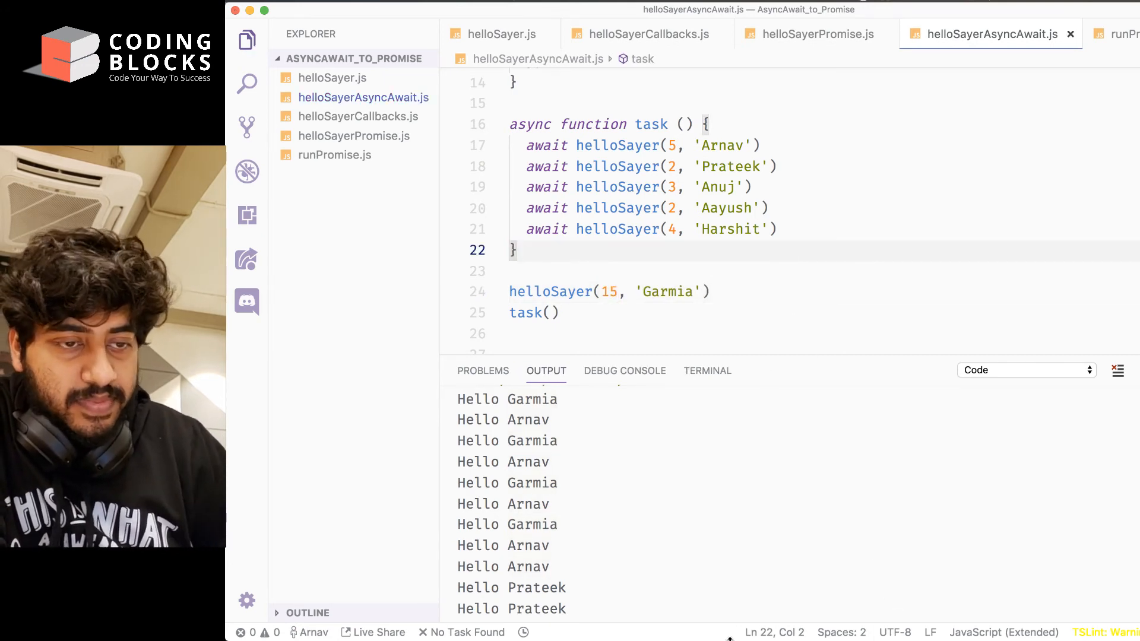
{"action": "scroll", "scroll_direction": "down", "scroll_amount": 3}
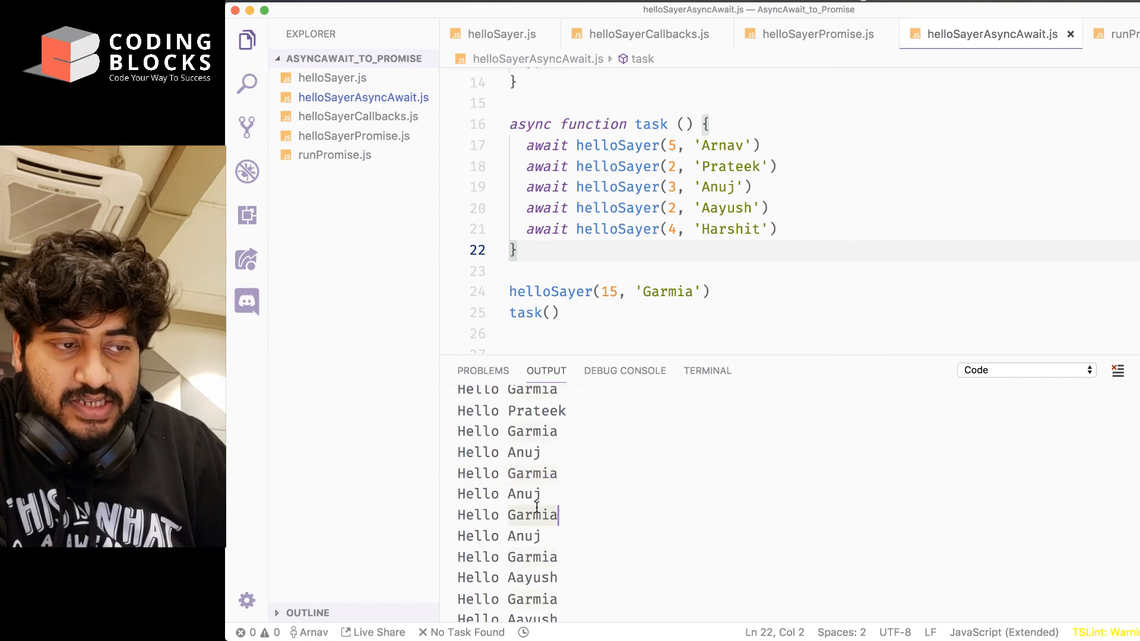
{"action": "scroll", "scroll_direction": "down", "scroll_amount": 3}
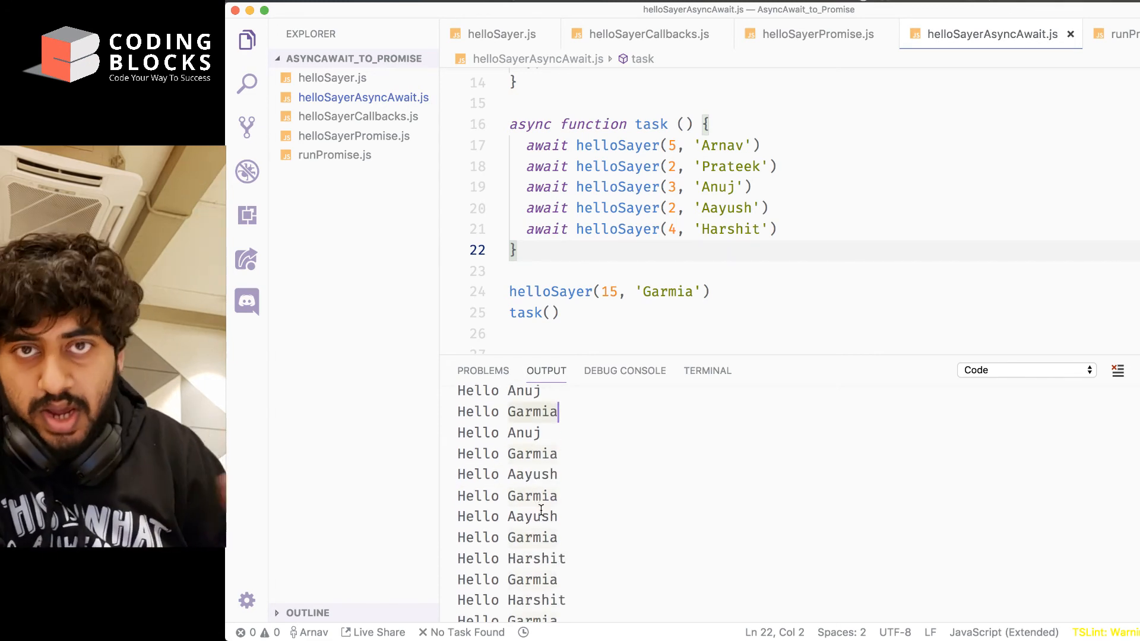
{"action": "left_click", "coordinate": [546, 322]}
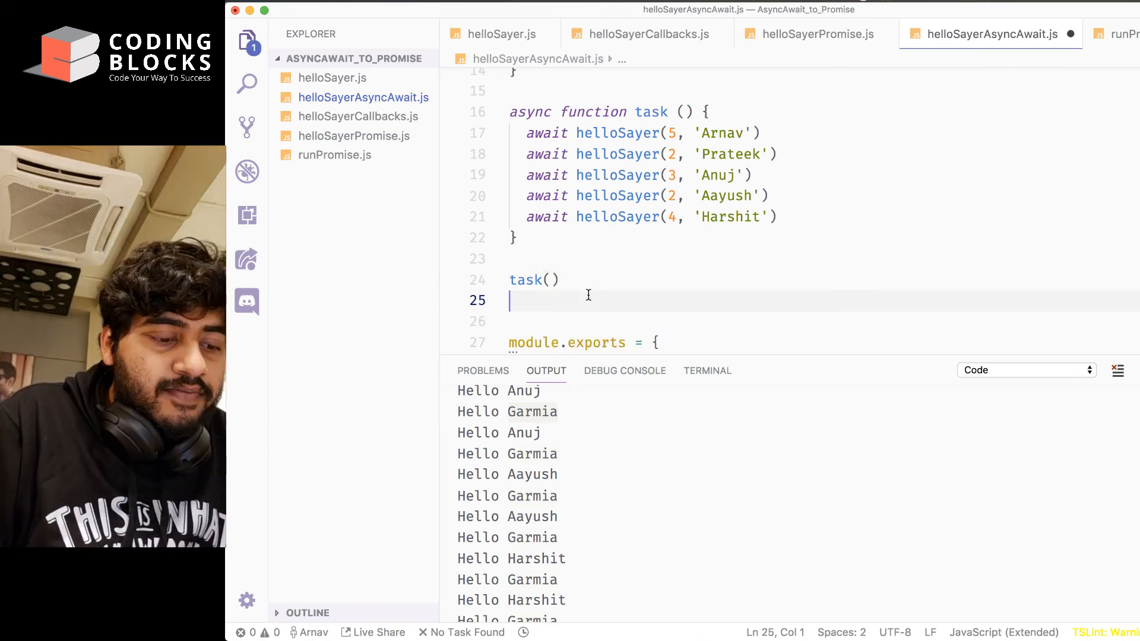
Step: Paste helloSayer(15, 'Garmia') after task(), rerun, and prefix it with await
{"action": "type", "text": "helloSayer(15, 'Garmia')"}
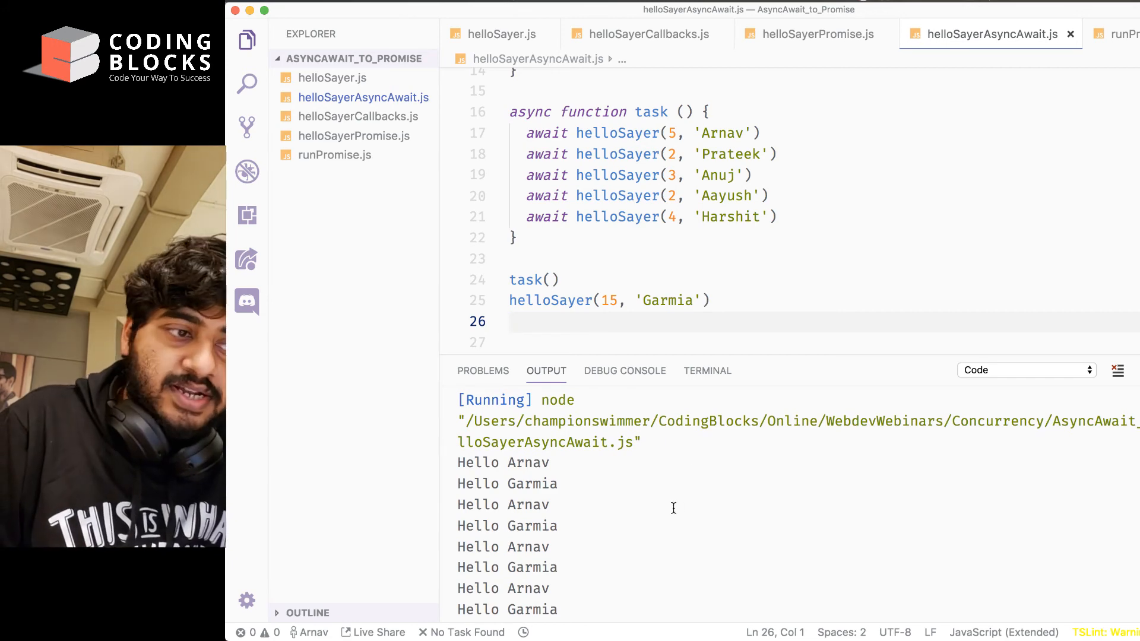
{"action": "scroll", "scroll_direction": "down", "scroll_amount": 3}
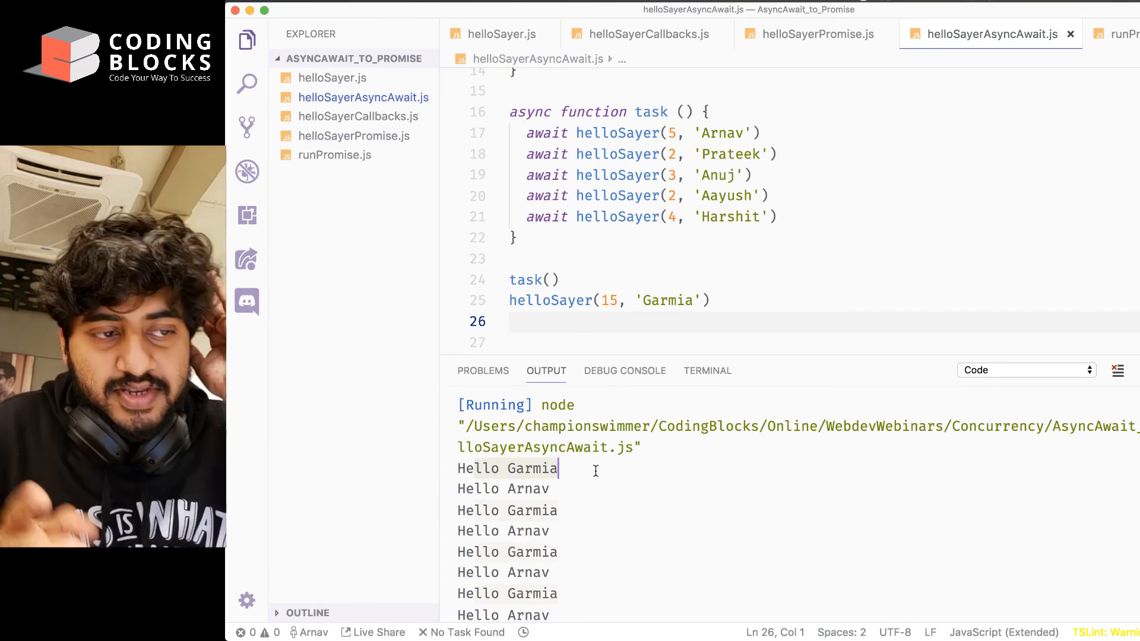
{"action": "scroll", "scroll_direction": "down", "scroll_amount": 3}
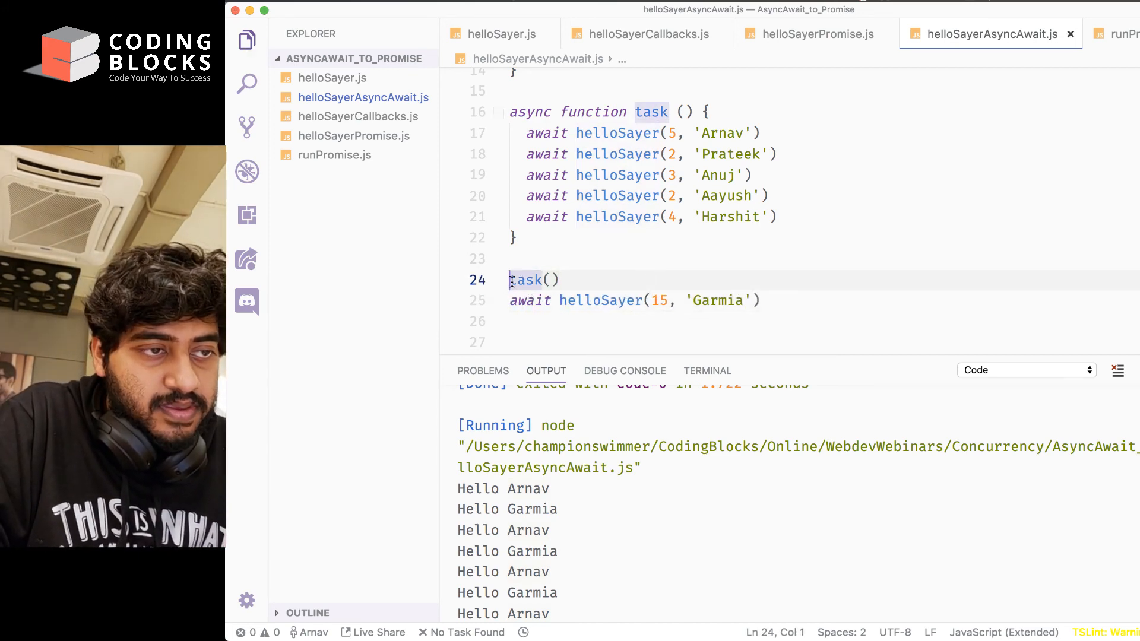
Step: Await task() at top level, run to get the SyntaxError, then undo the await
{"action": "type", "text": "await"}
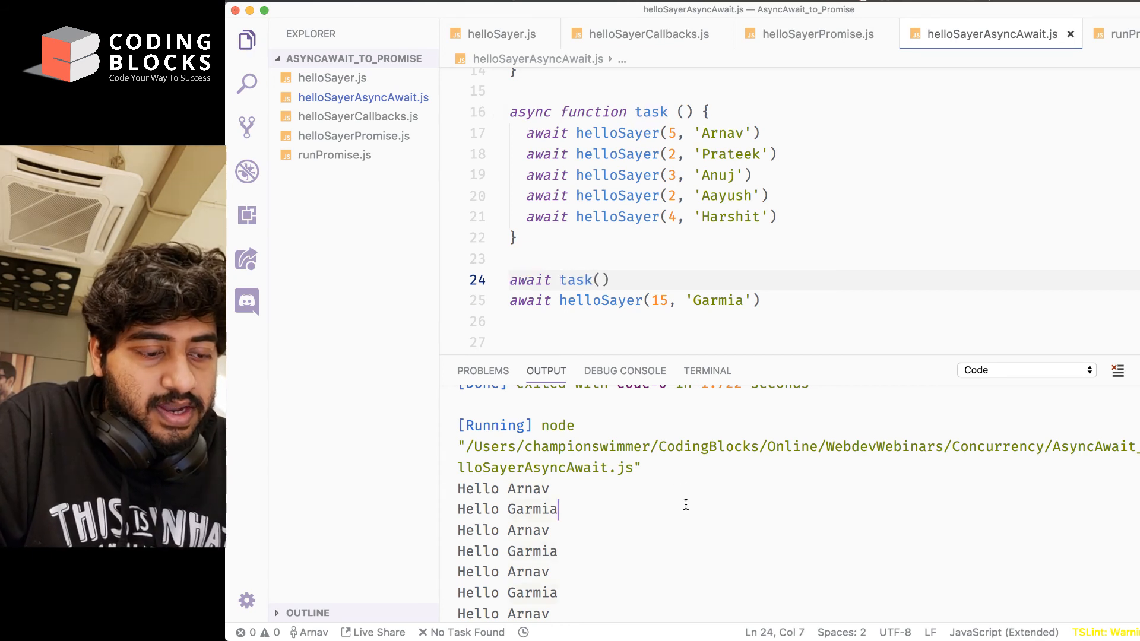
{"action": "left_click", "coordinate": [608, 280]}
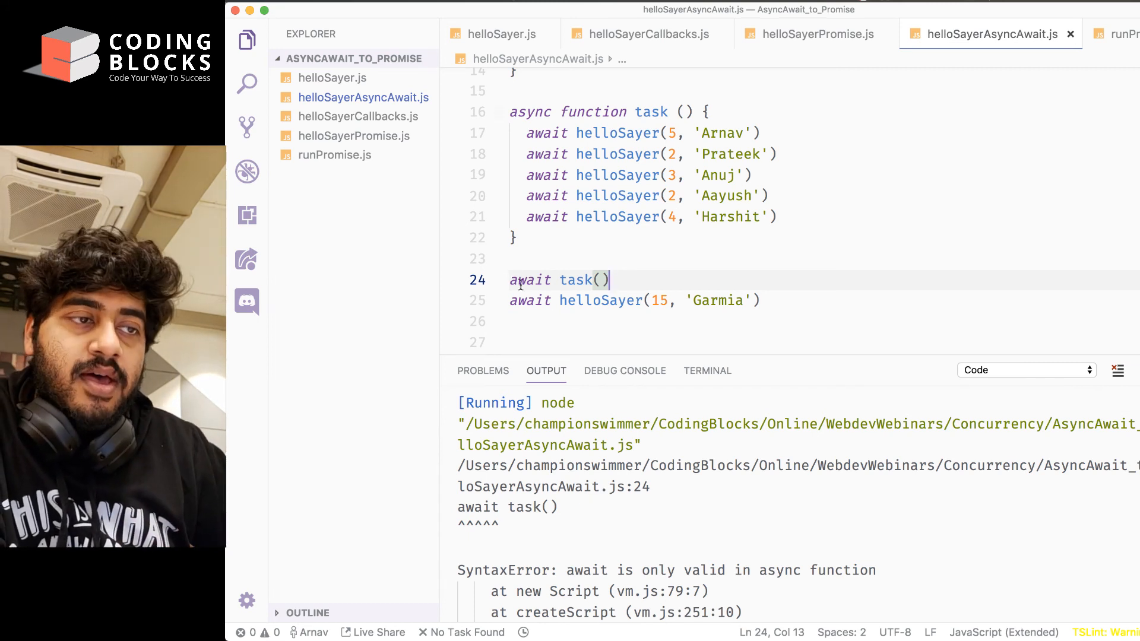
{"action": "key", "text": "Backspace"}
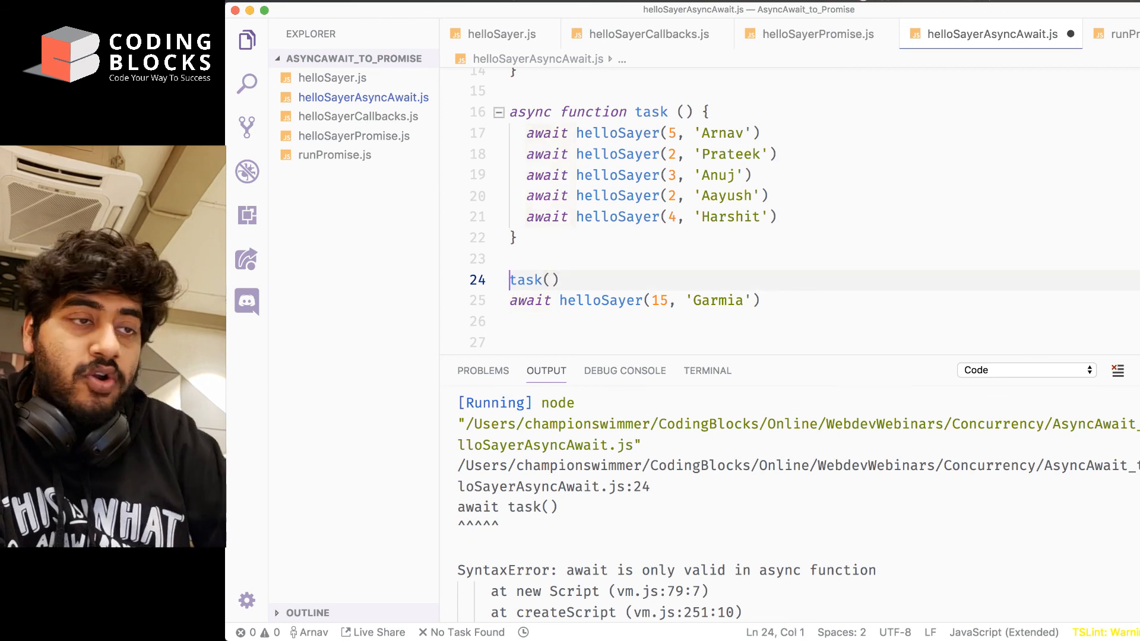